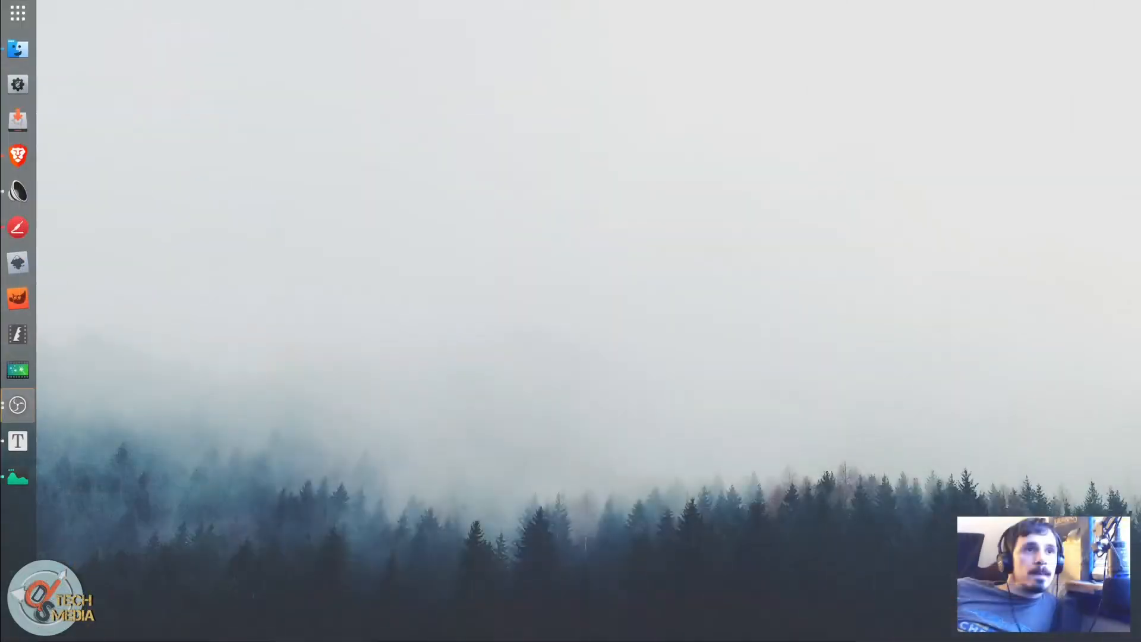
# Step: Search for 'flo' in the application launcher to start Flowblade
pyautogui.write('flo')
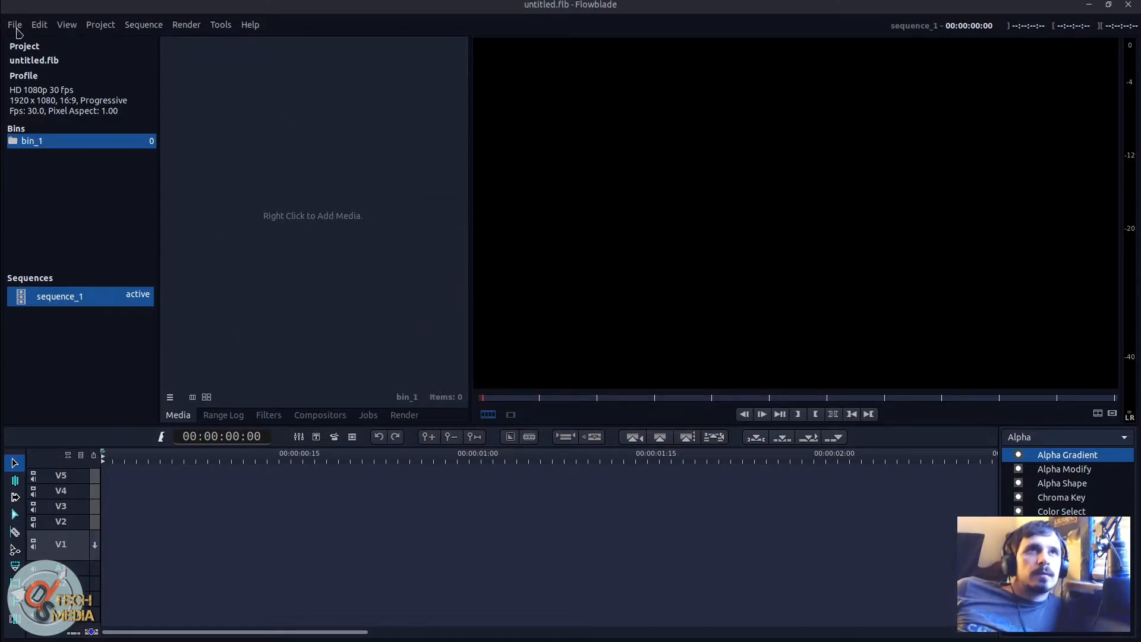
pyautogui.moveTo(431, 289)
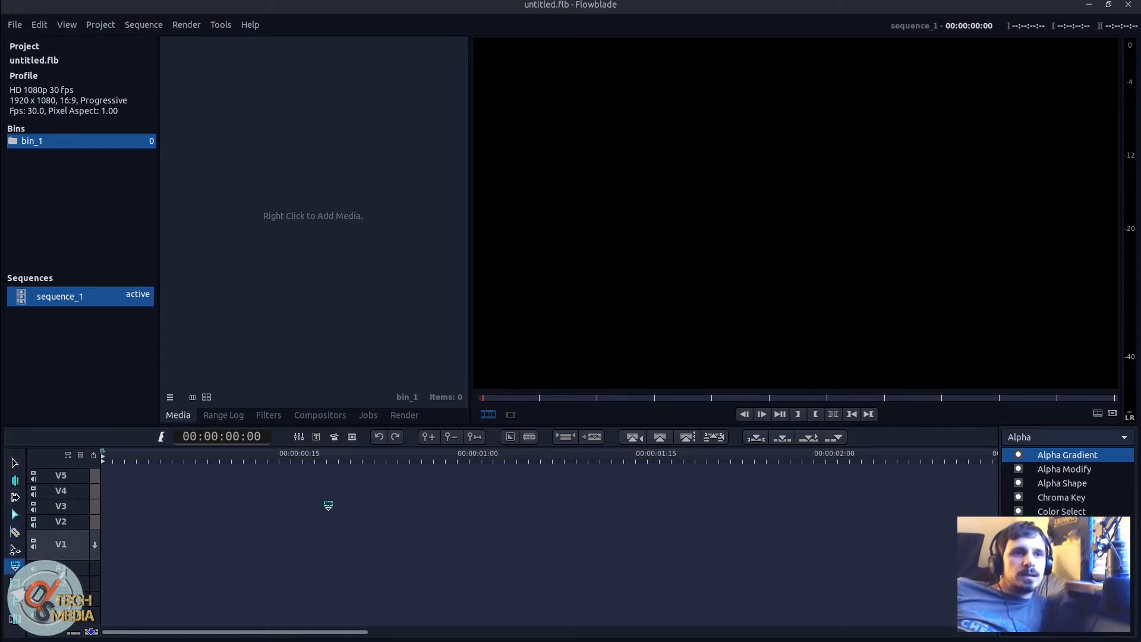
pyautogui.moveTo(327, 522)
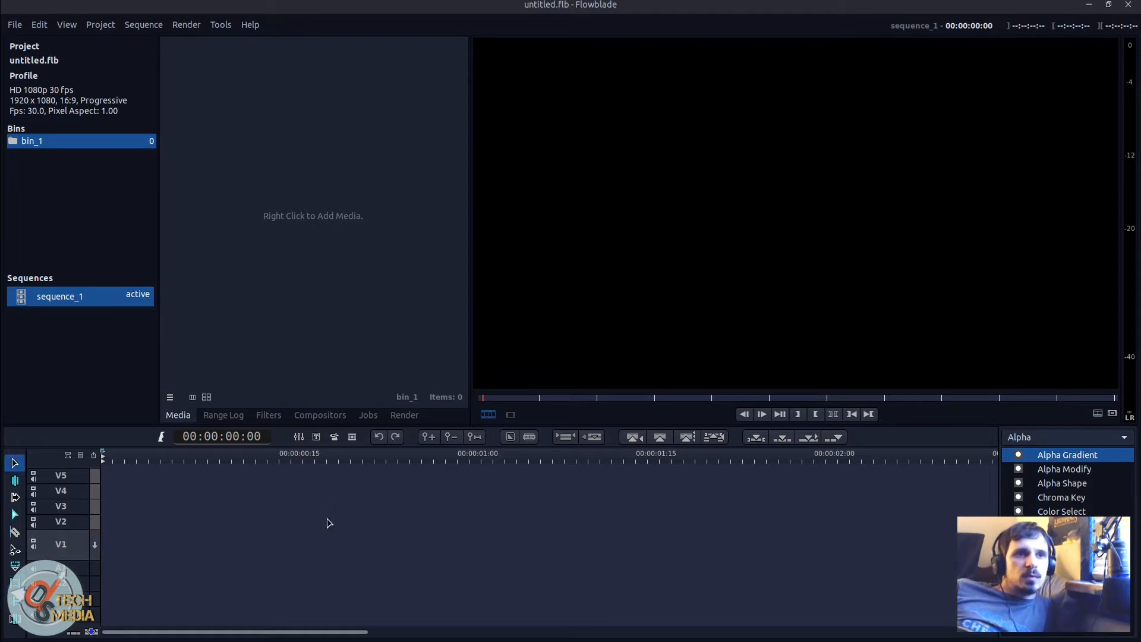
pyautogui.moveTo(530, 331)
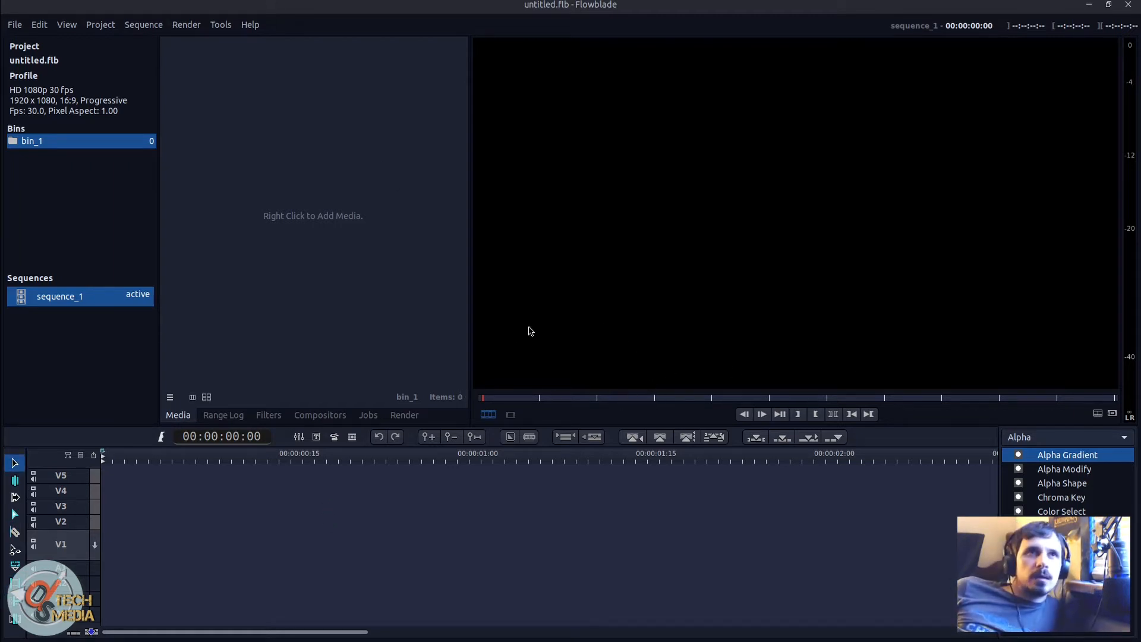
pyautogui.moveTo(666, 607)
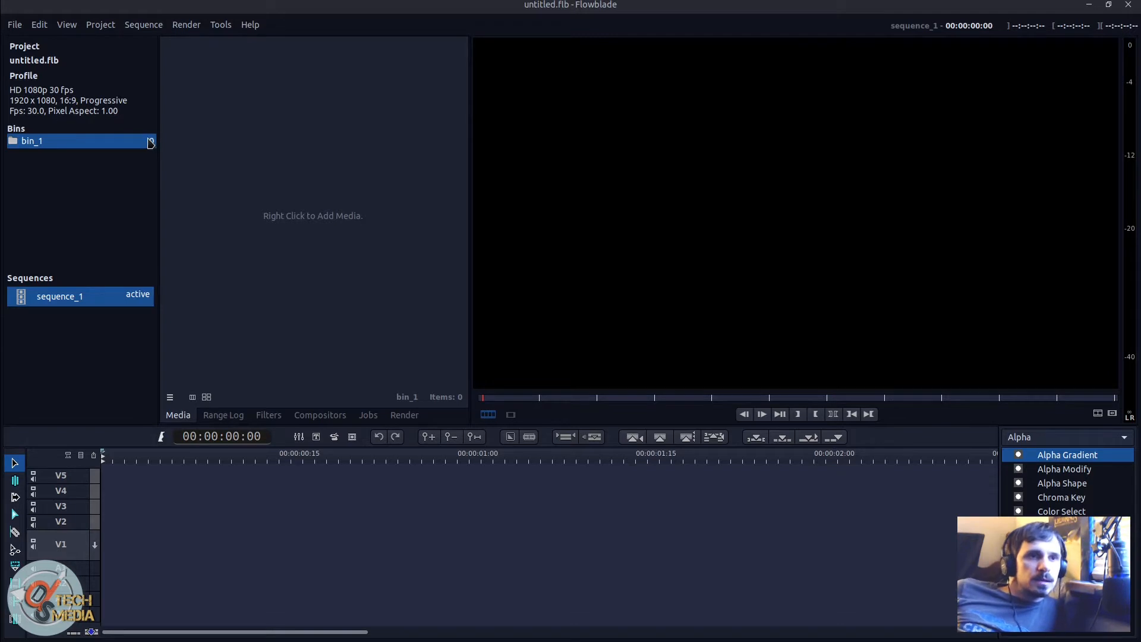
# Step: Set the Theme request to Flowblade Theme Gray in Preferences and dismiss the restart notice
pyautogui.click(39, 24)
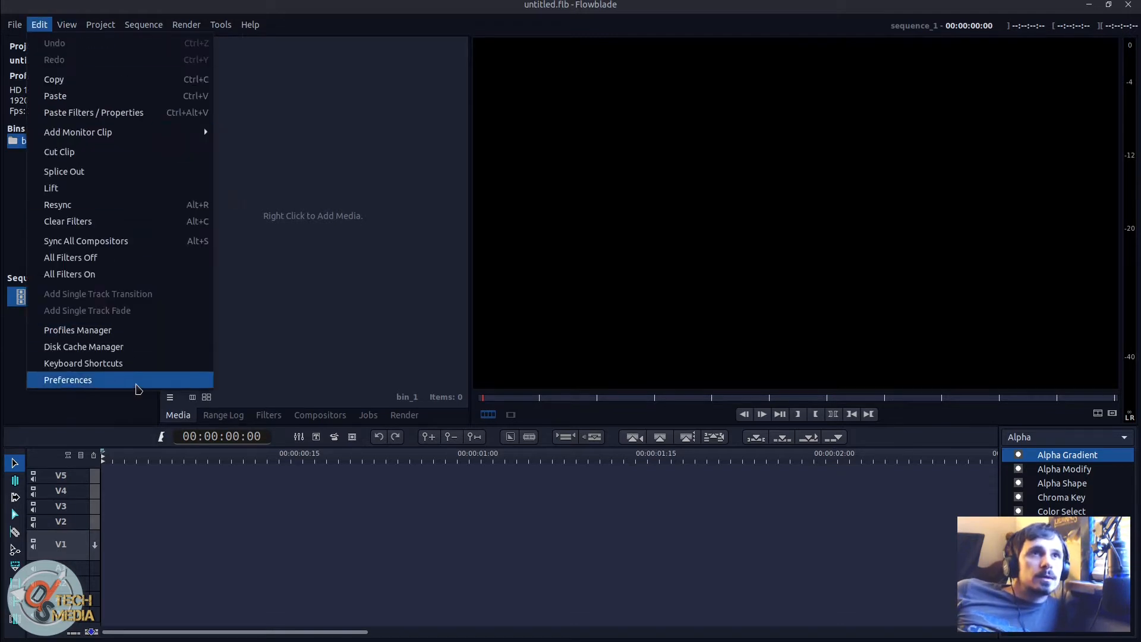
pyautogui.click(67, 380)
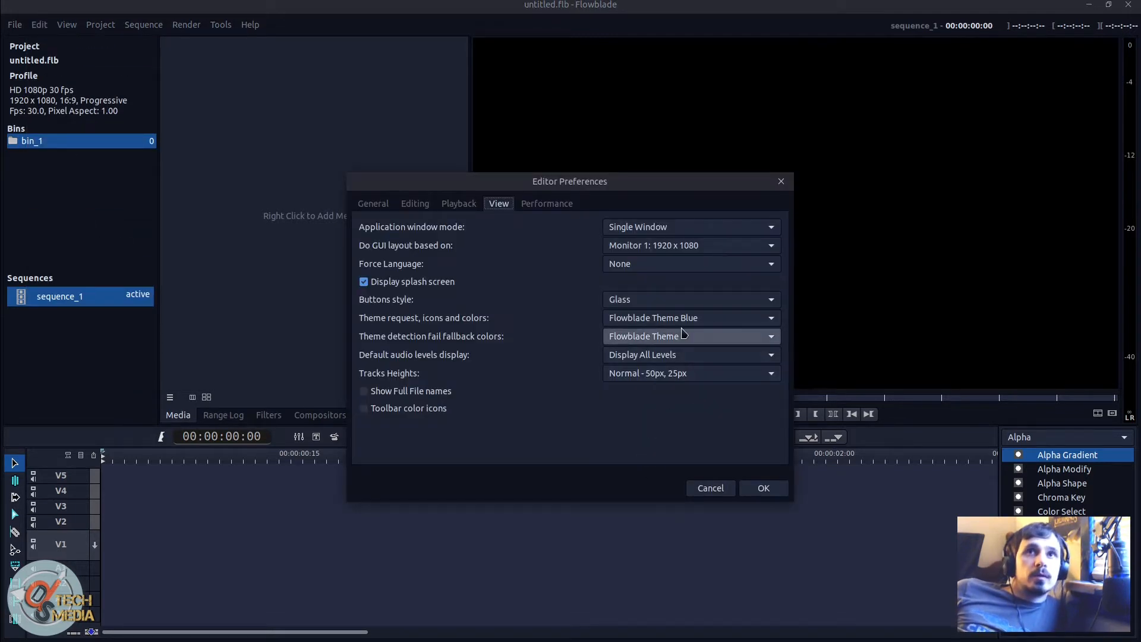
pyautogui.click(771, 317)
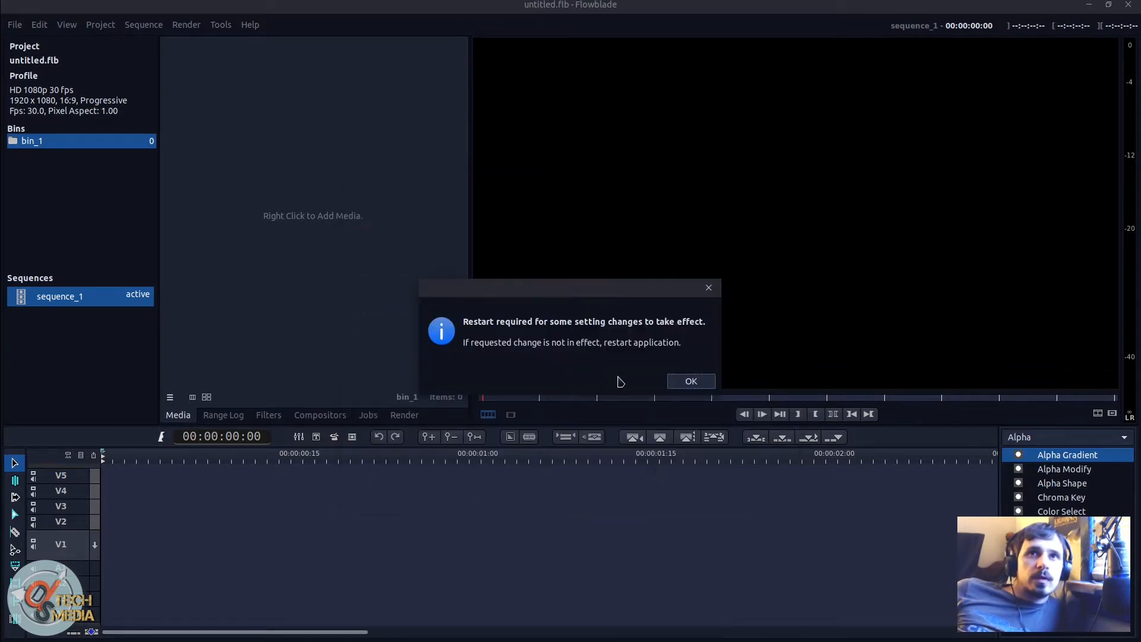
pyautogui.click(690, 380)
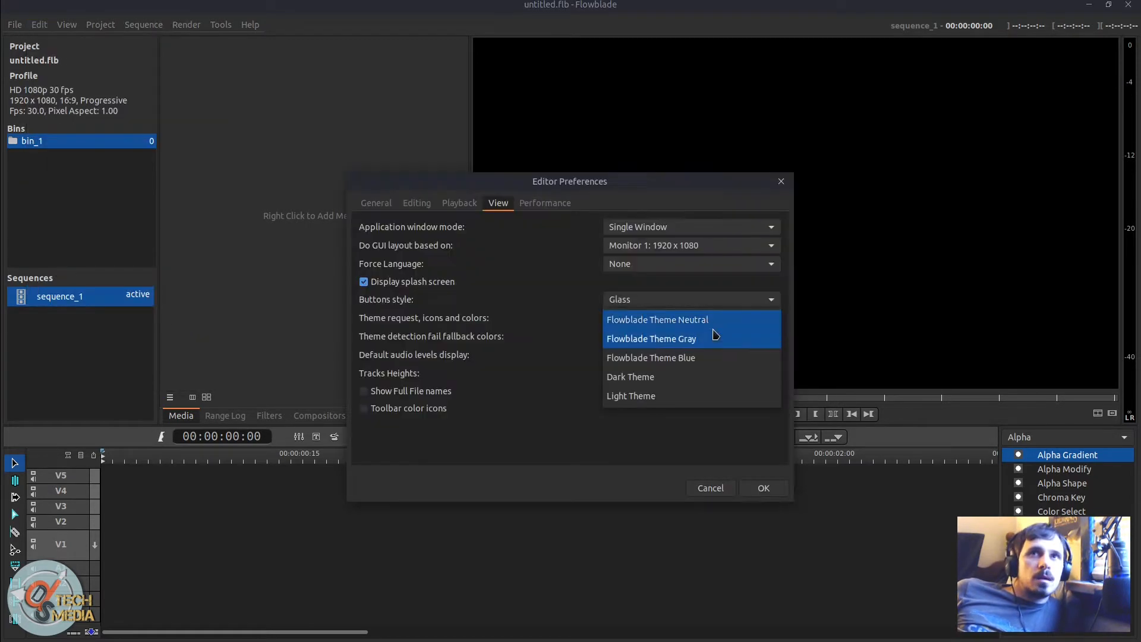
pyautogui.click(652, 338)
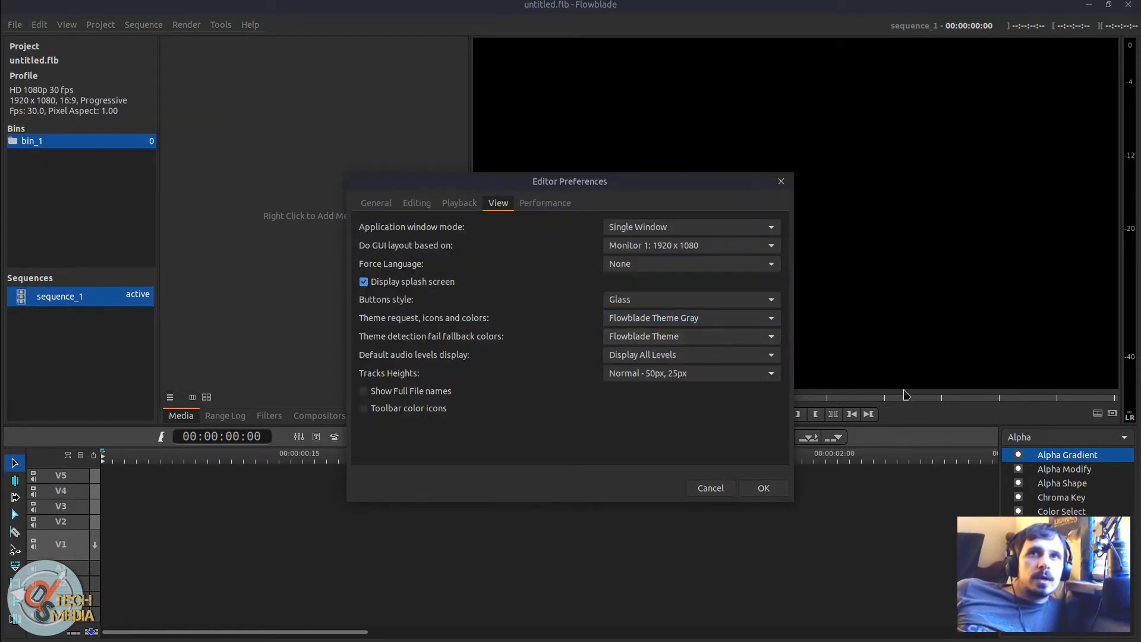
pyautogui.click(763, 488)
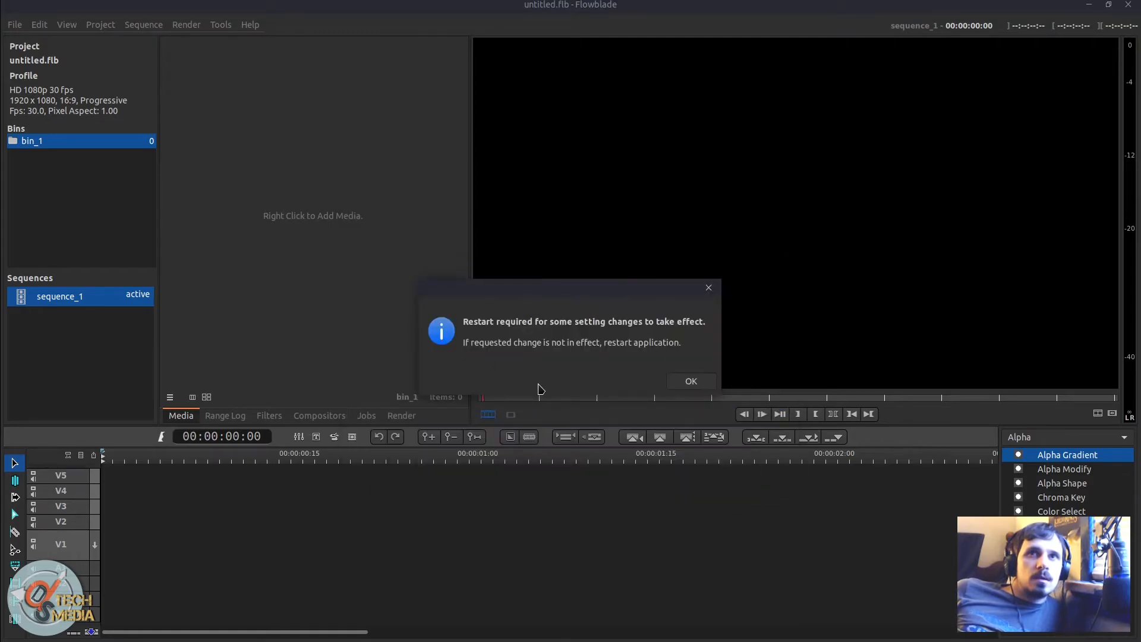
pyautogui.click(690, 380)
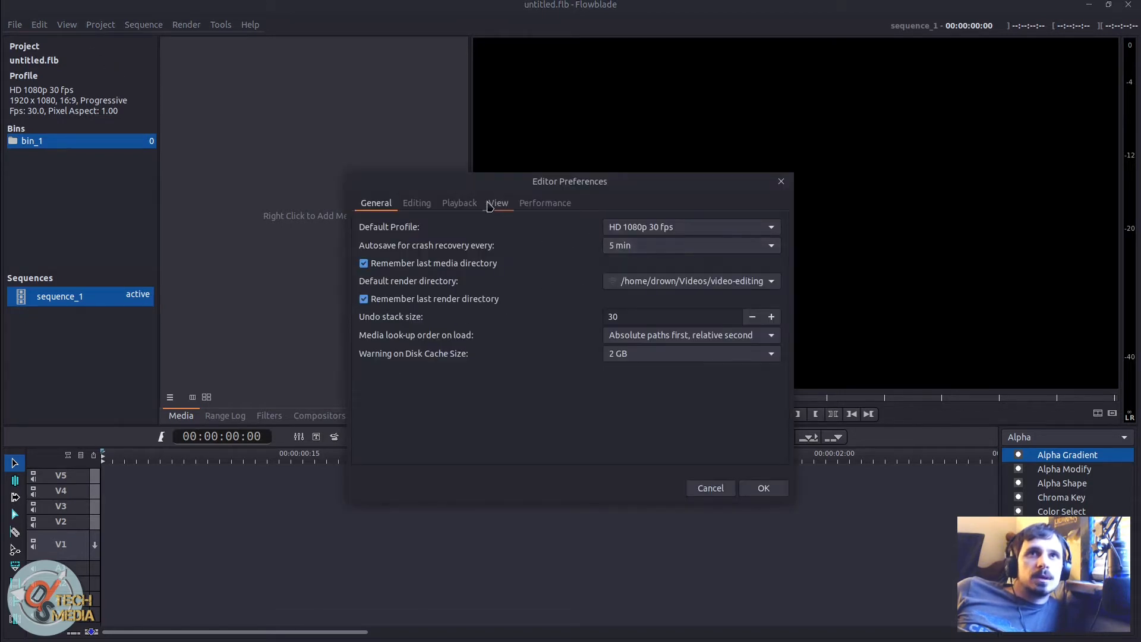
pyautogui.click(498, 204)
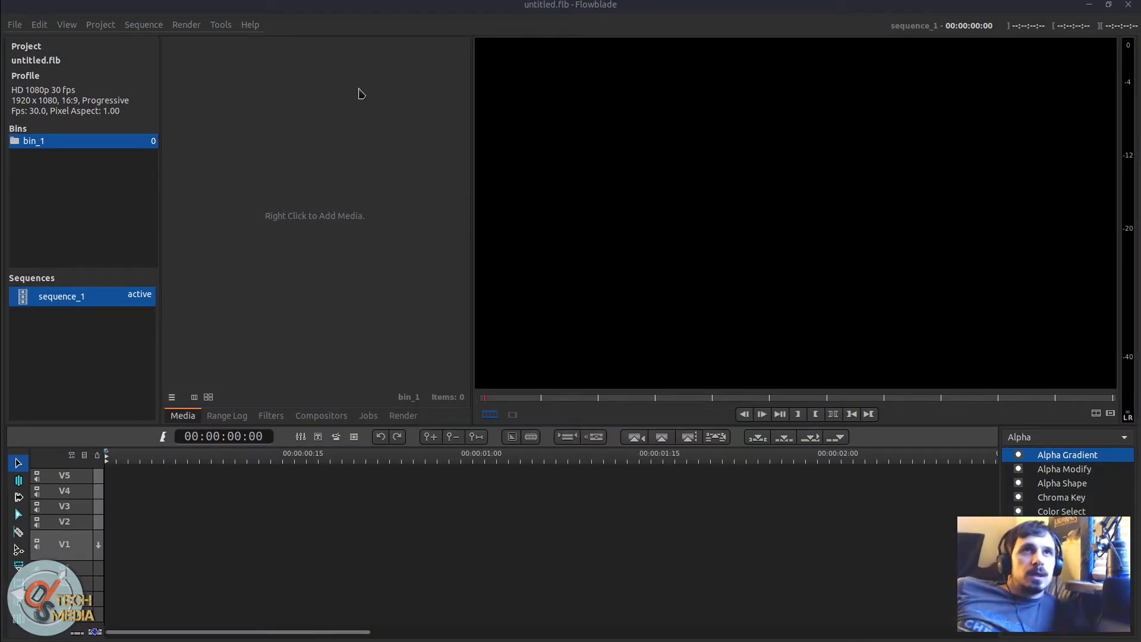
pyautogui.moveTo(403, 407)
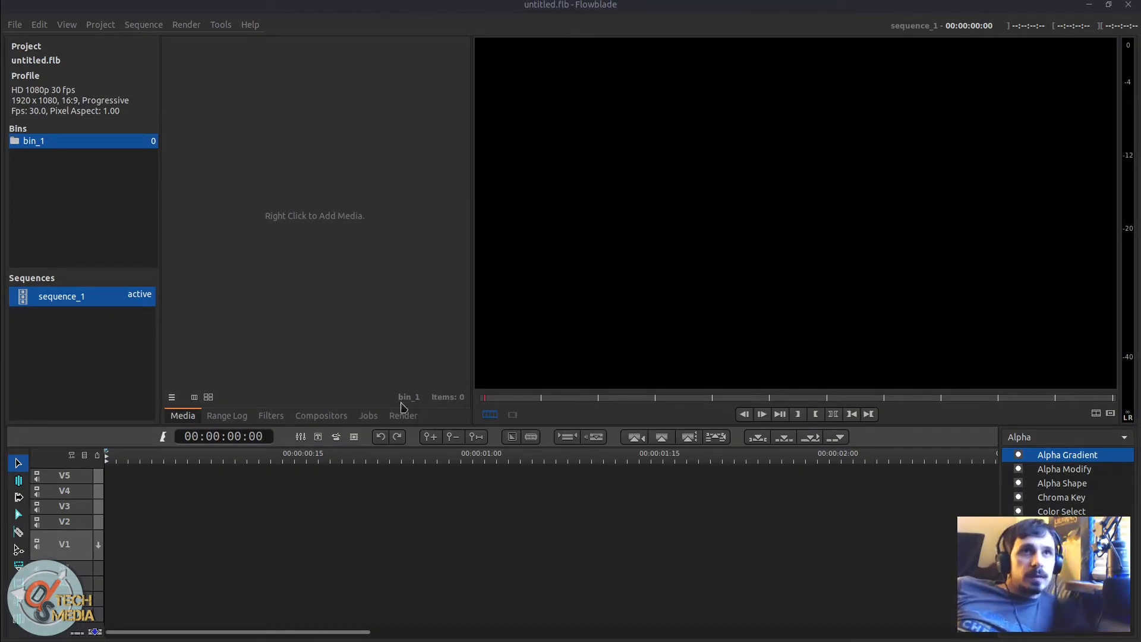
pyautogui.moveTo(149, 43)
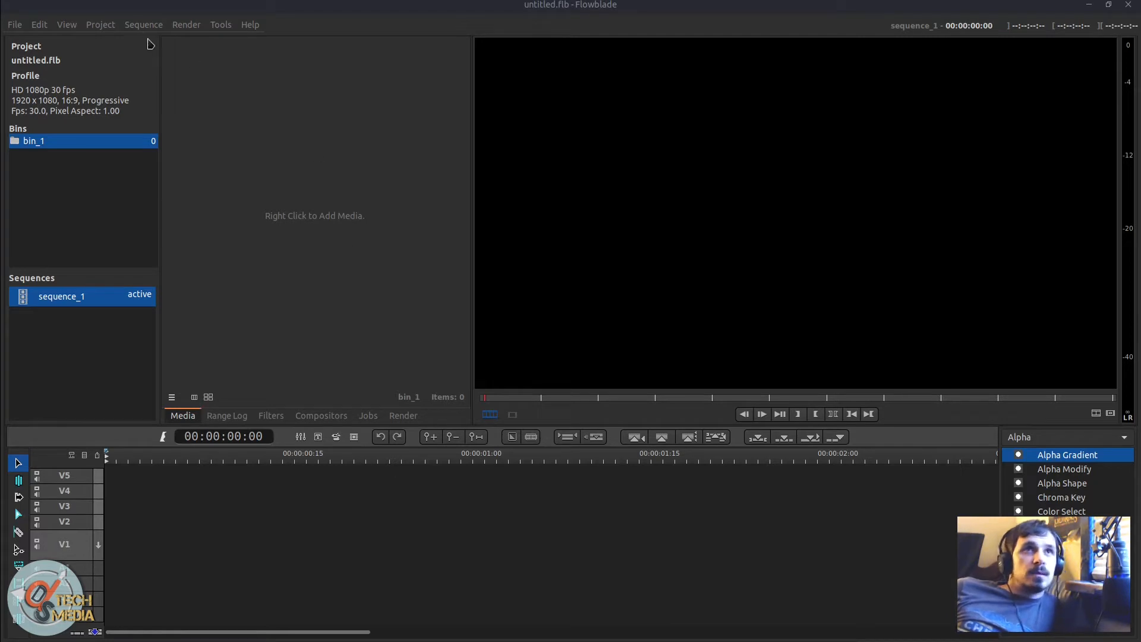
pyautogui.moveTo(107, 39)
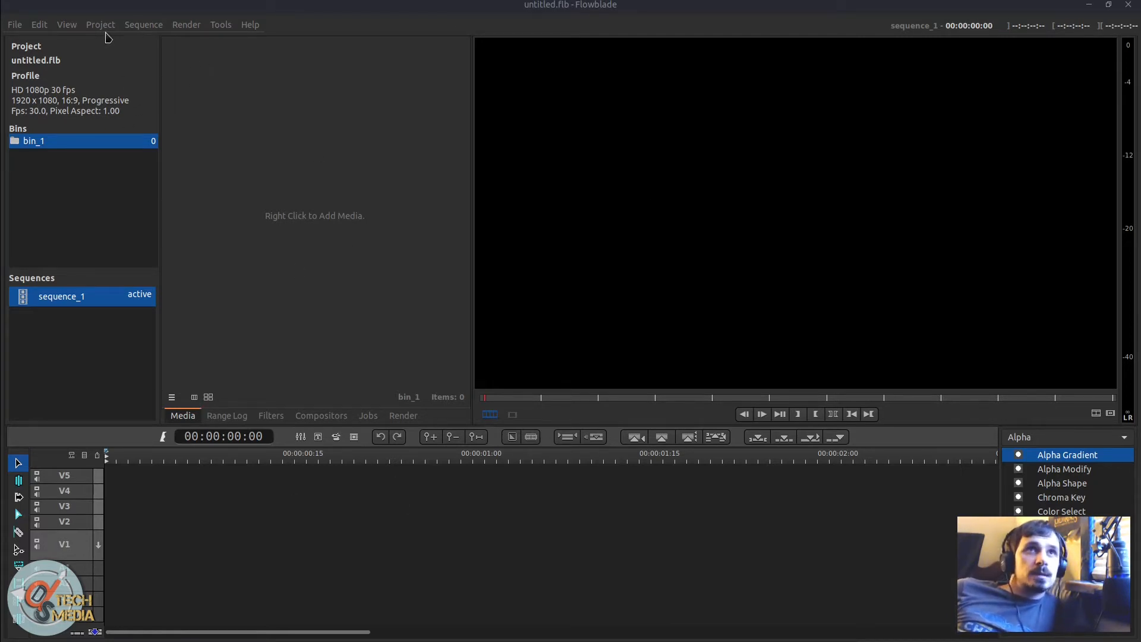
# Step: Move the panel tabs to Top, return them to Bottom, and view Project Panel placement options
pyautogui.click(66, 24)
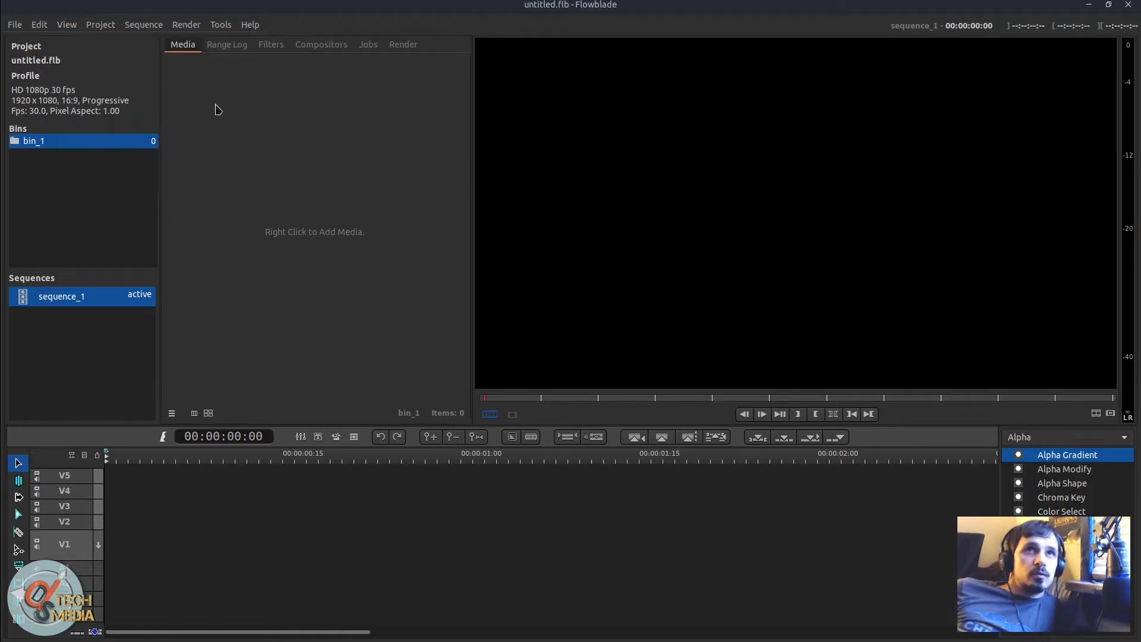
pyautogui.moveTo(273, 62)
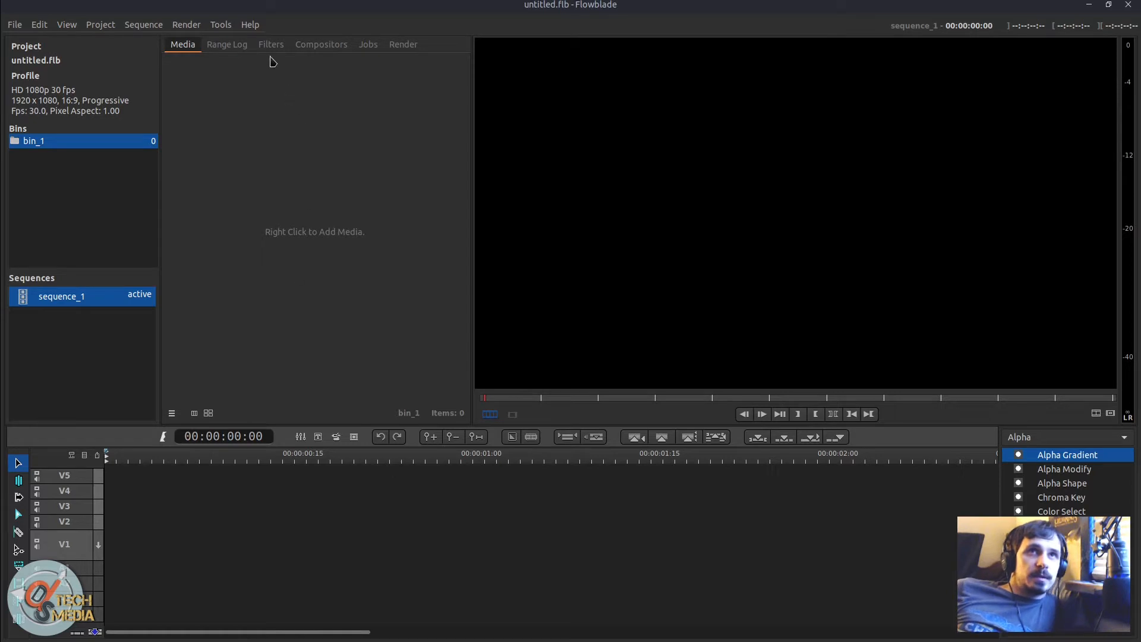
pyautogui.moveTo(85, 32)
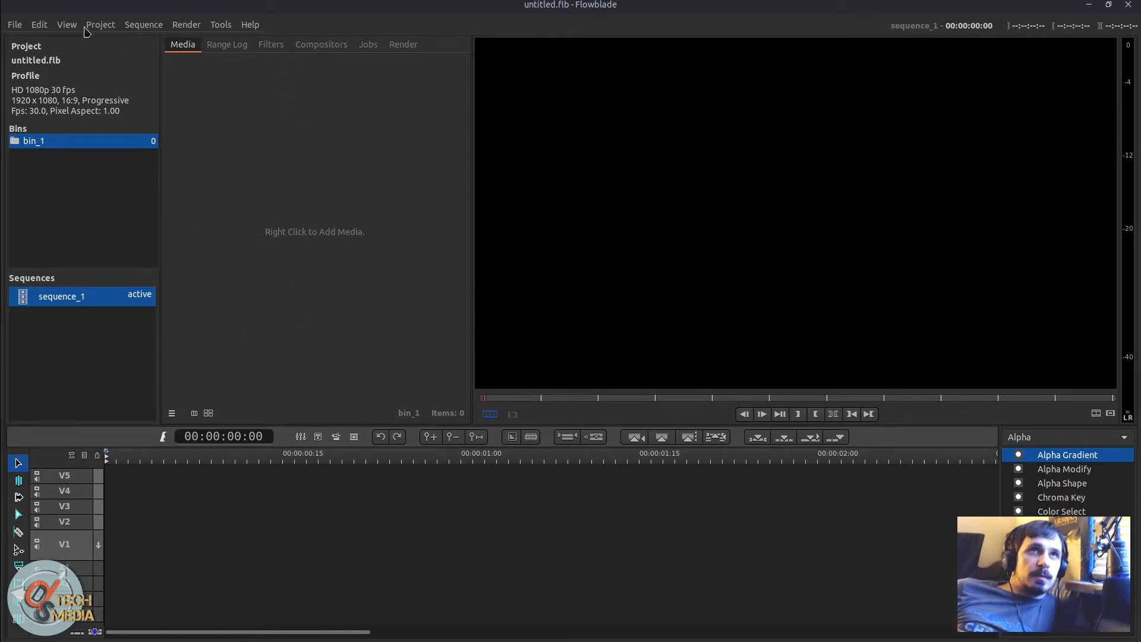
pyautogui.click(66, 24)
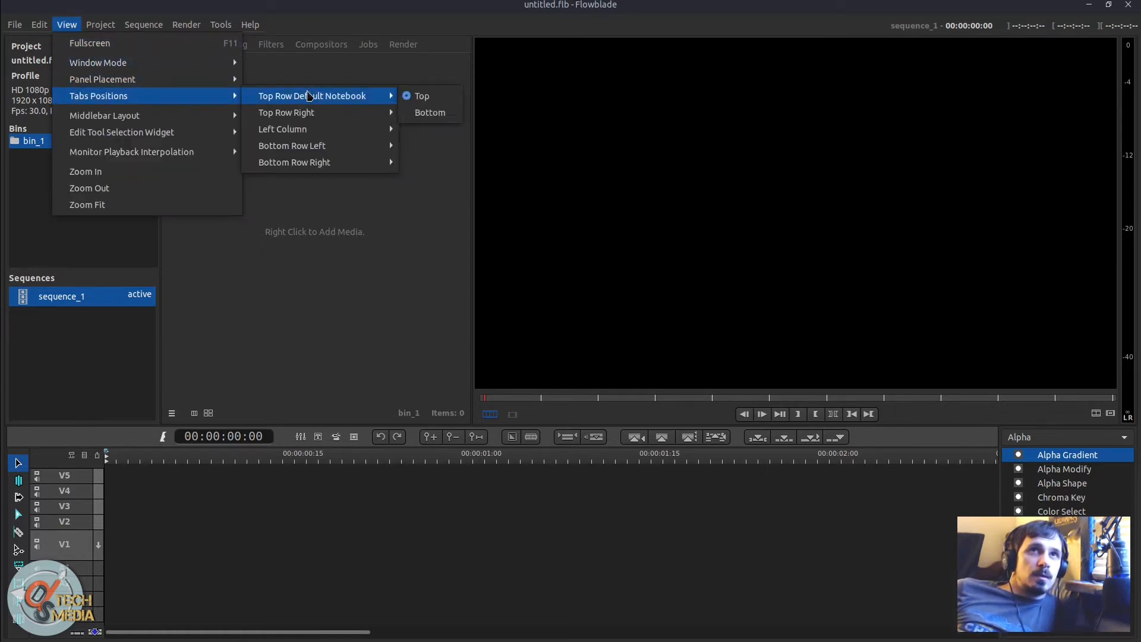
pyautogui.click(100, 24)
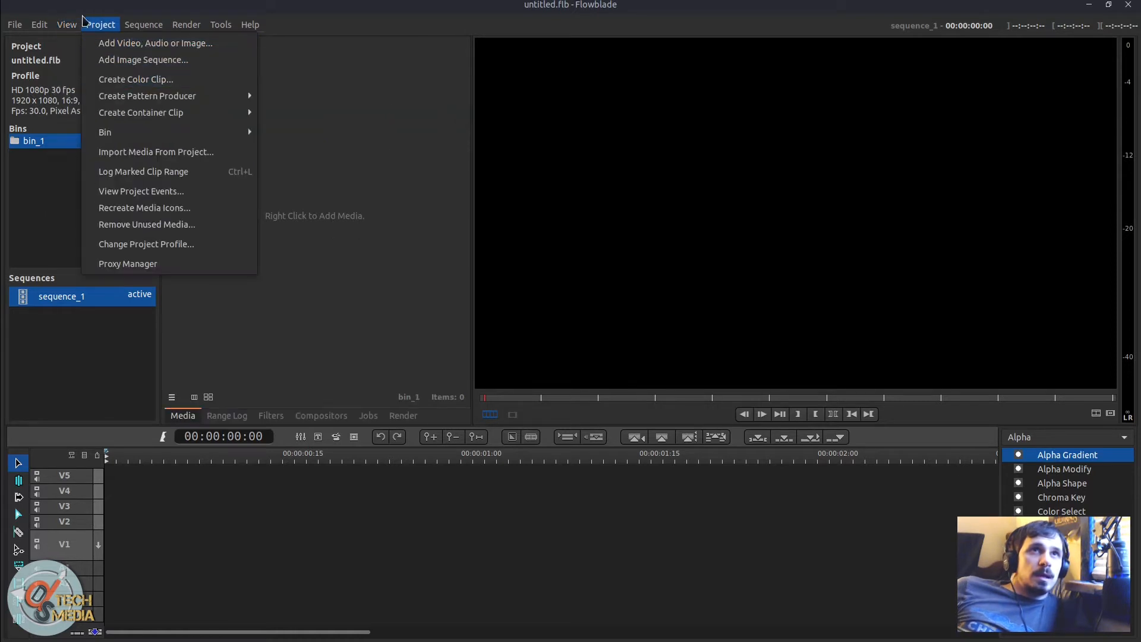
pyautogui.click(66, 23)
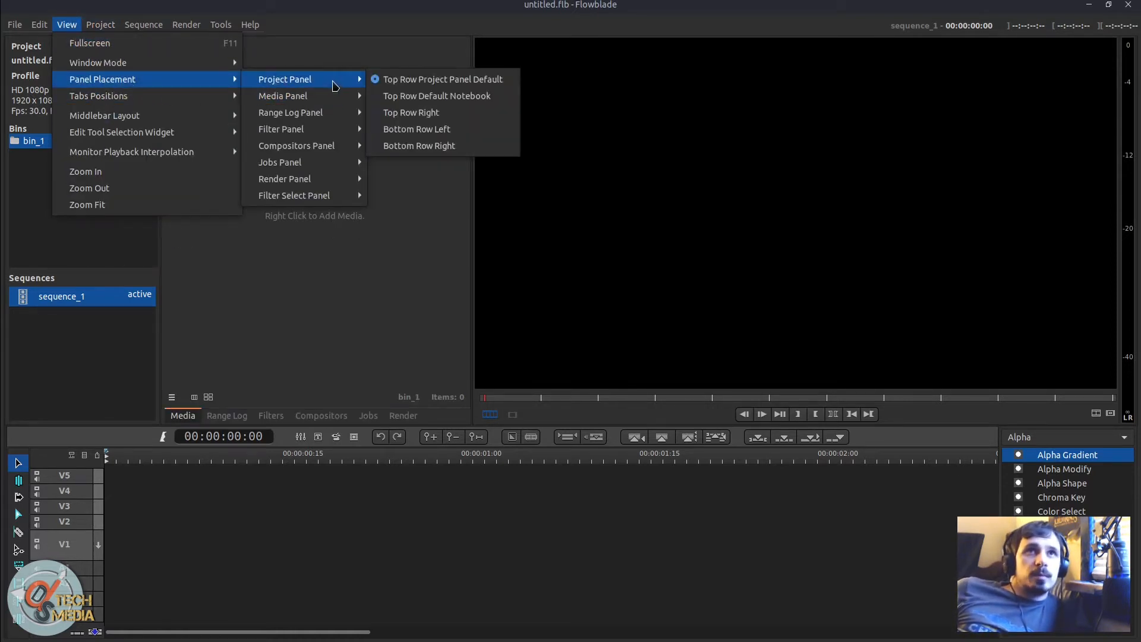
pyautogui.moveTo(284, 178)
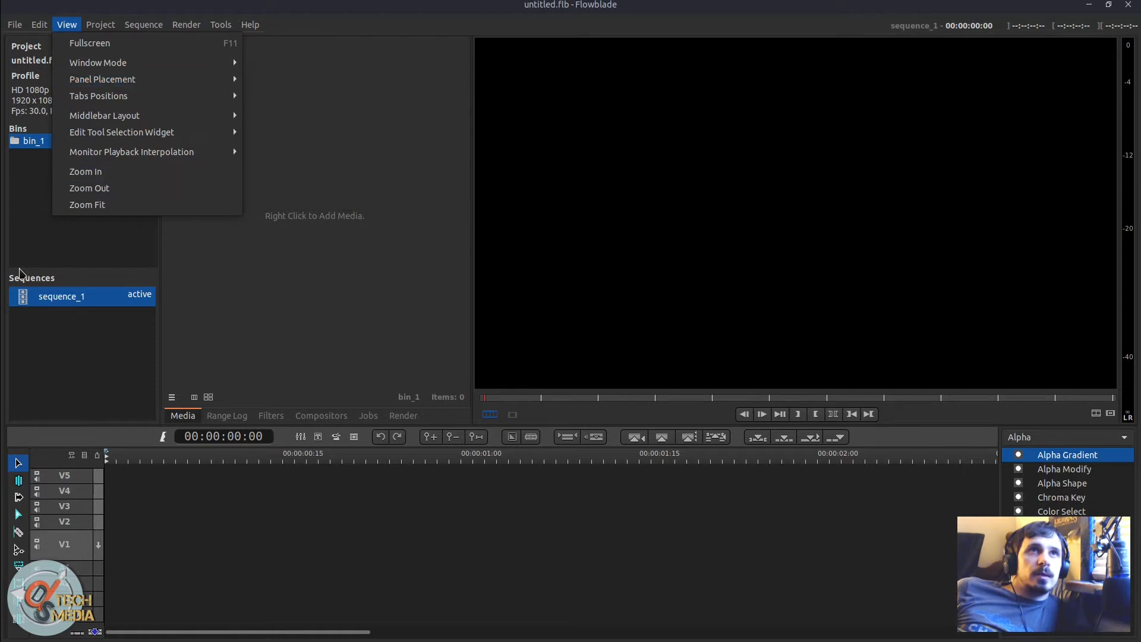
# Step: Place the project panel at Bottom Row Left, then at Bottom Row Right
pyautogui.click(101, 78)
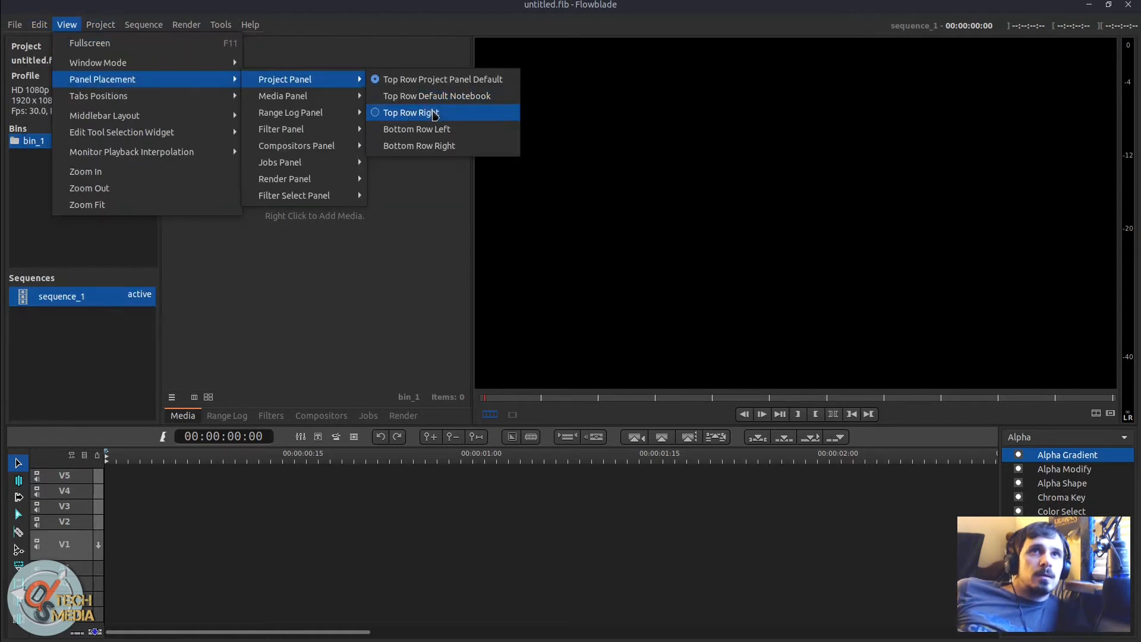
pyautogui.click(411, 112)
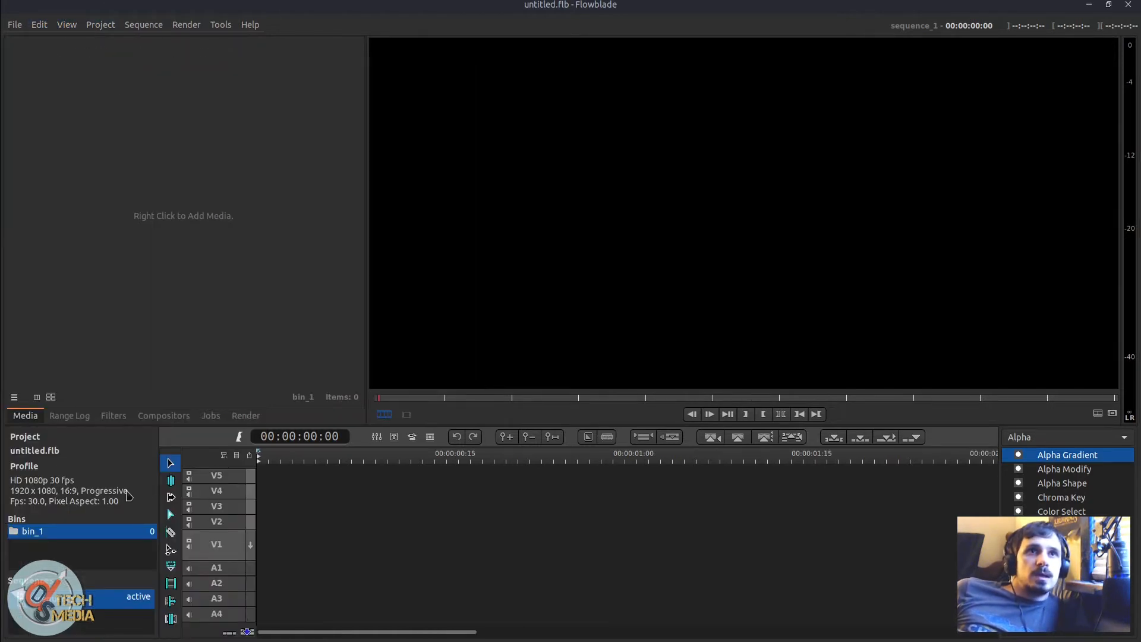
pyautogui.click(66, 24)
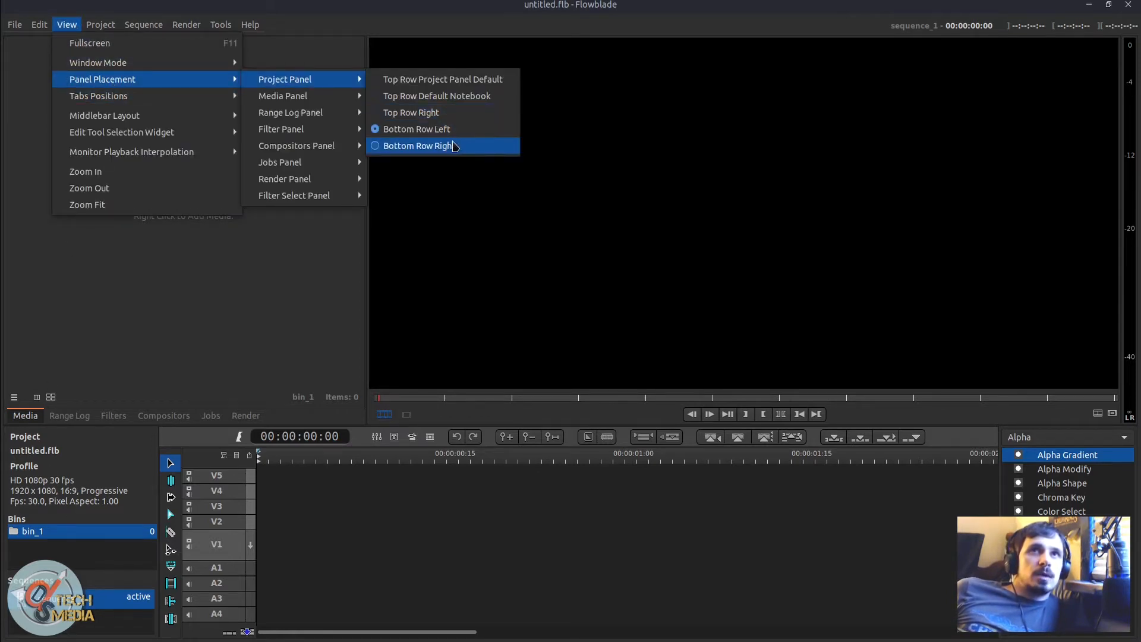
pyautogui.click(418, 146)
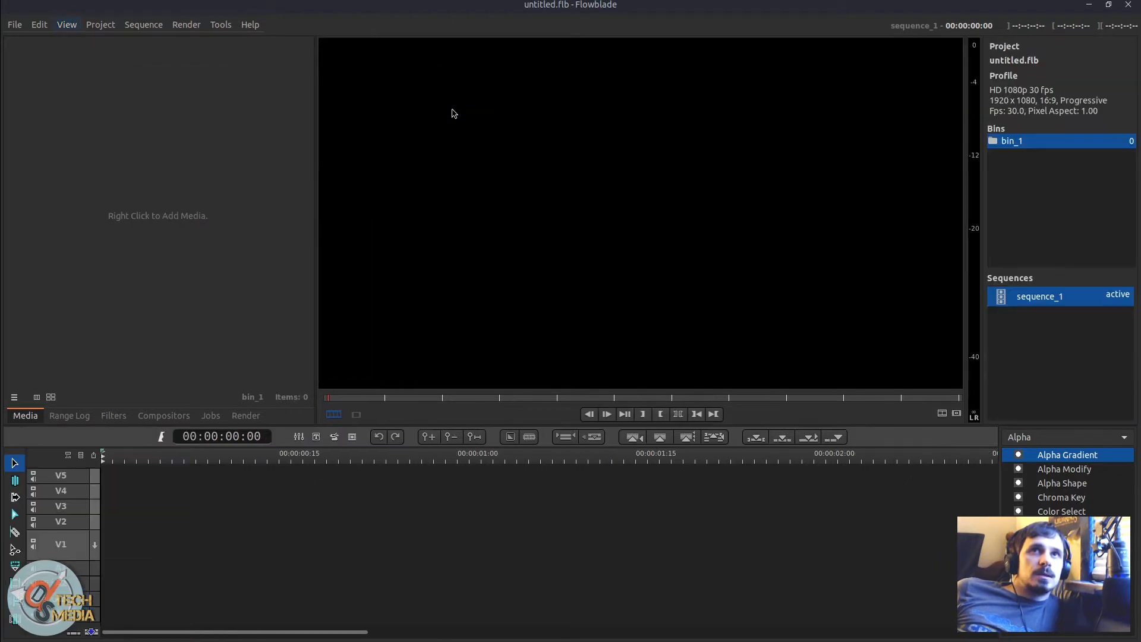
pyautogui.moveTo(567, 558)
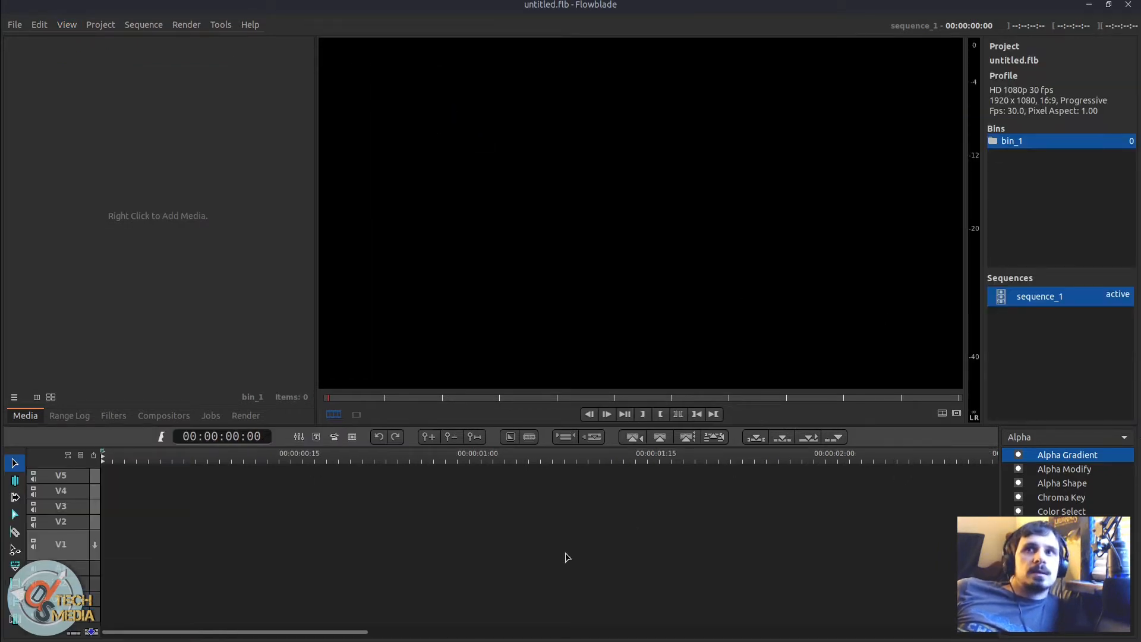
pyautogui.moveTo(1063, 422)
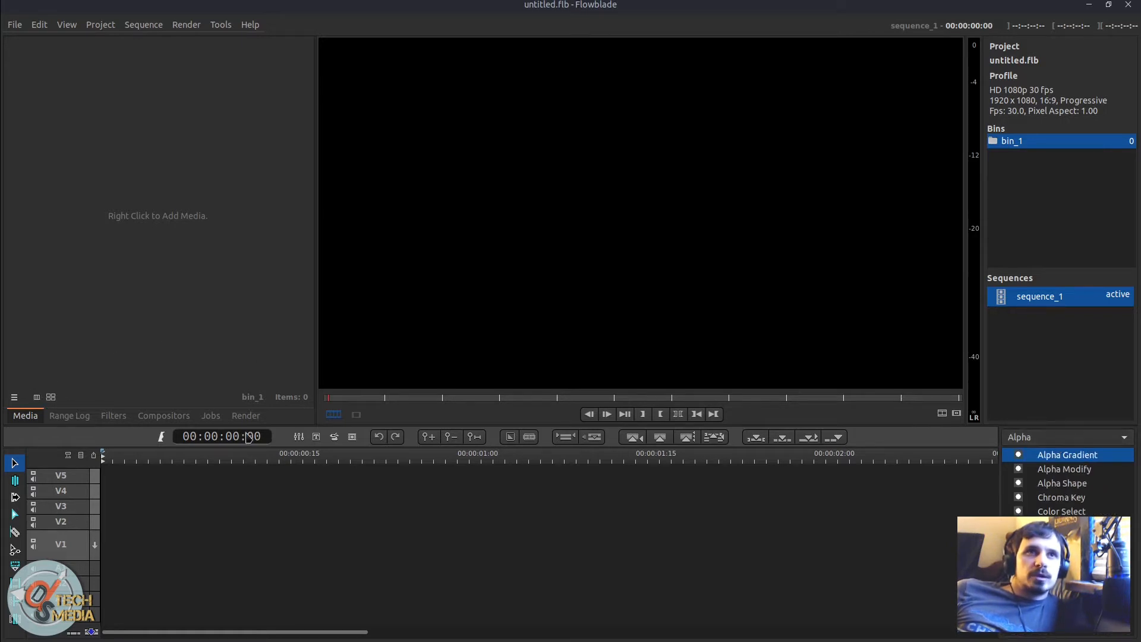
# Step: Browse the Compositors, Media and Jobs panel tabs
pyautogui.click(163, 416)
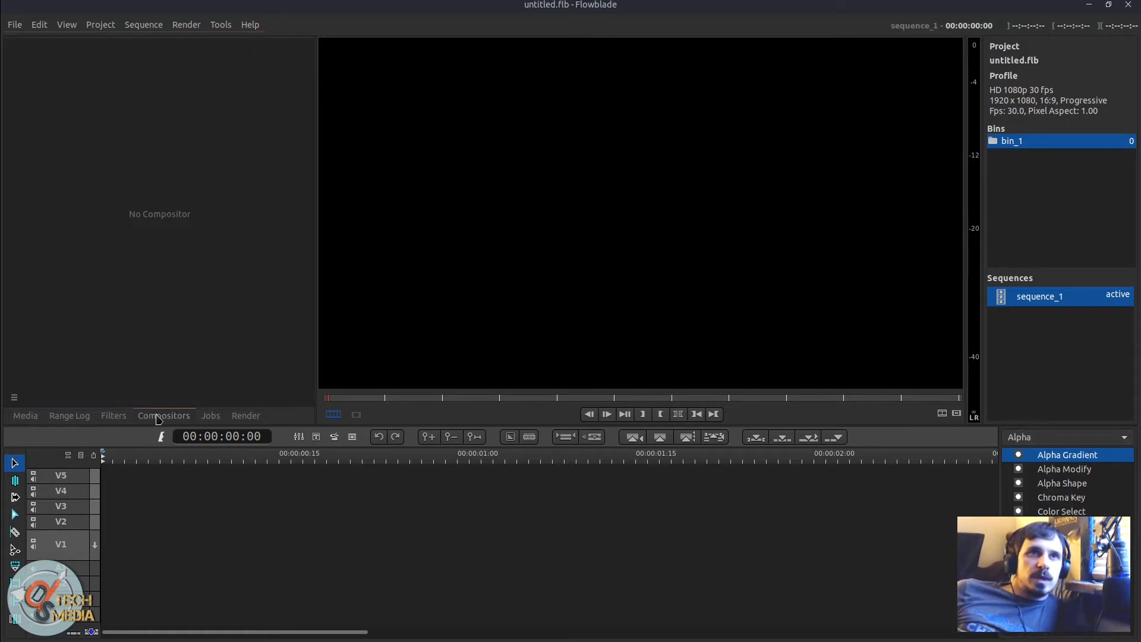
pyautogui.click(25, 414)
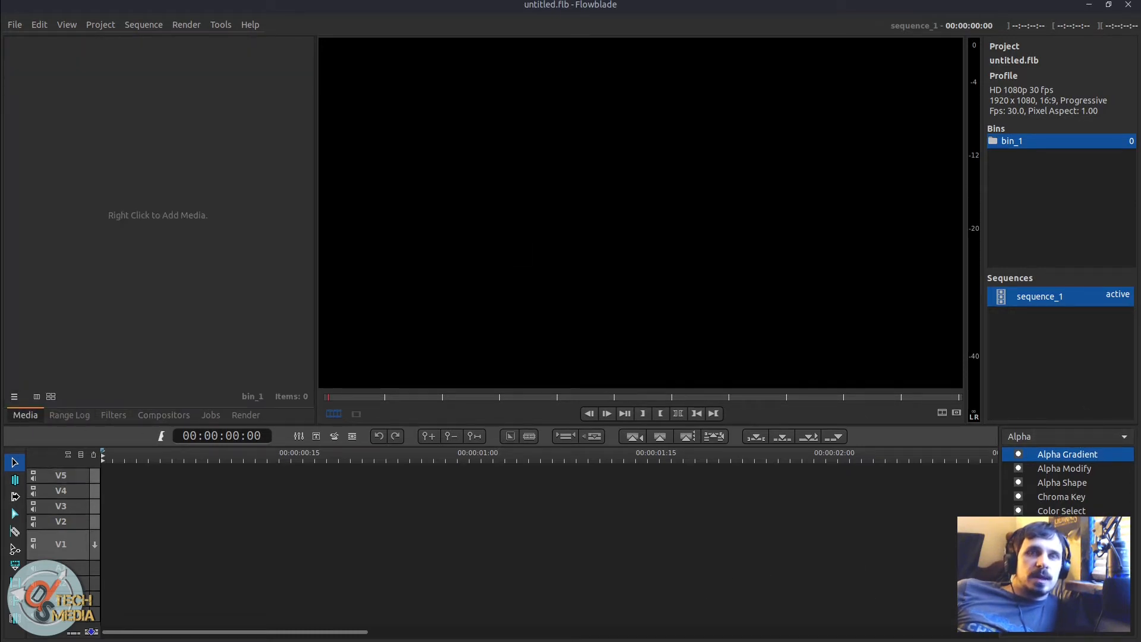
pyautogui.moveTo(1102, 487)
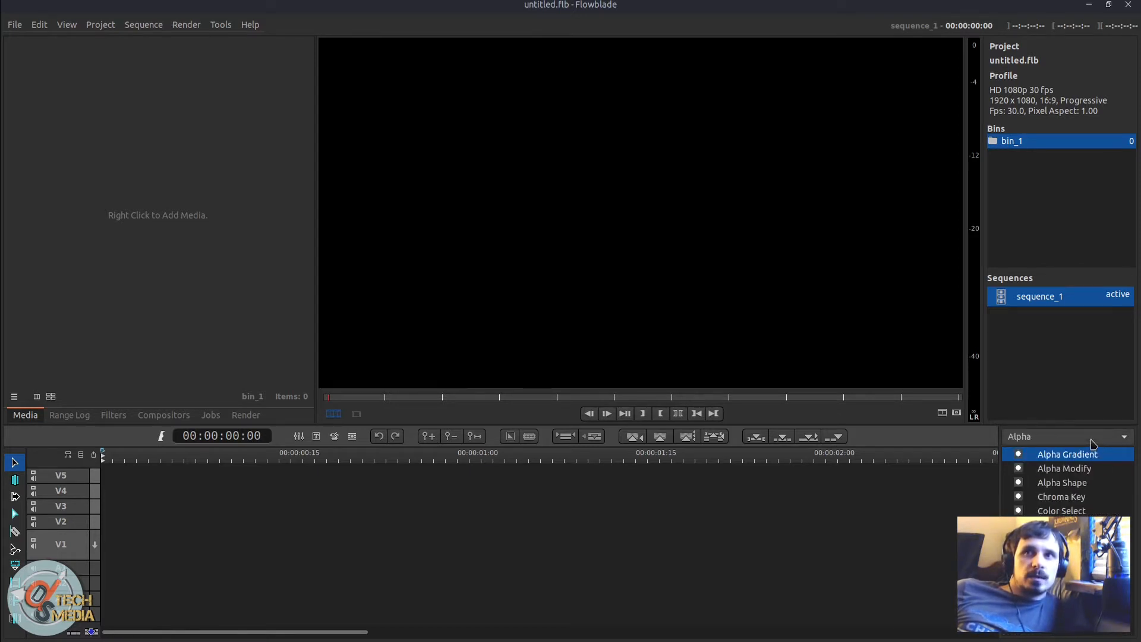
pyautogui.click(211, 415)
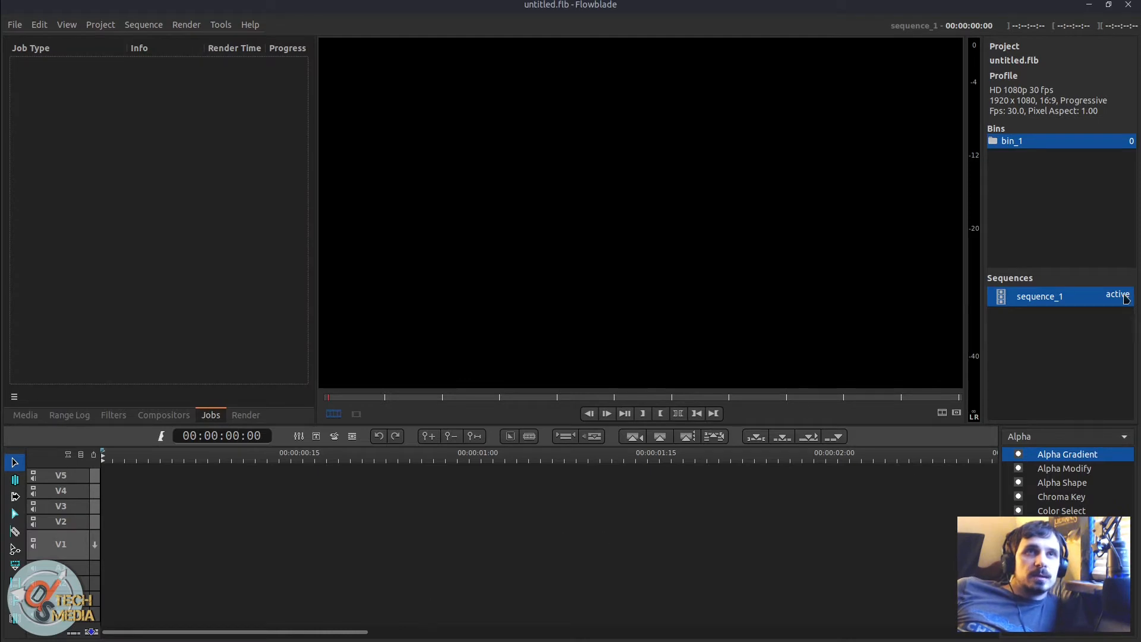
pyautogui.moveTo(91, 22)
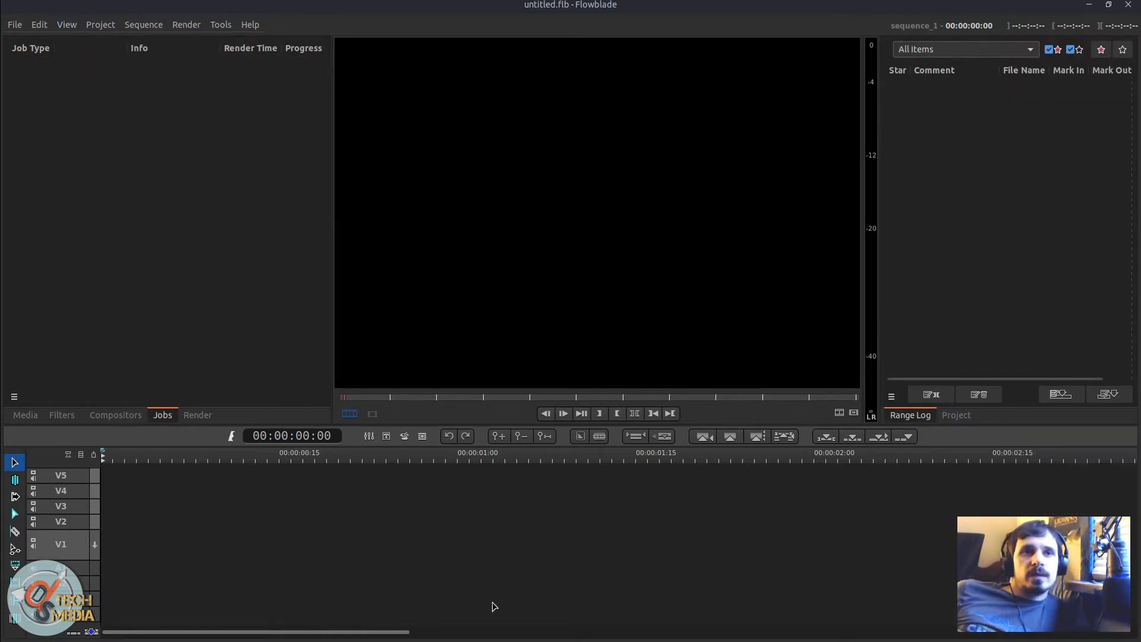
# Step: Move the Range Log Panel to Top Row Right via Panel Placement
pyautogui.click(66, 24)
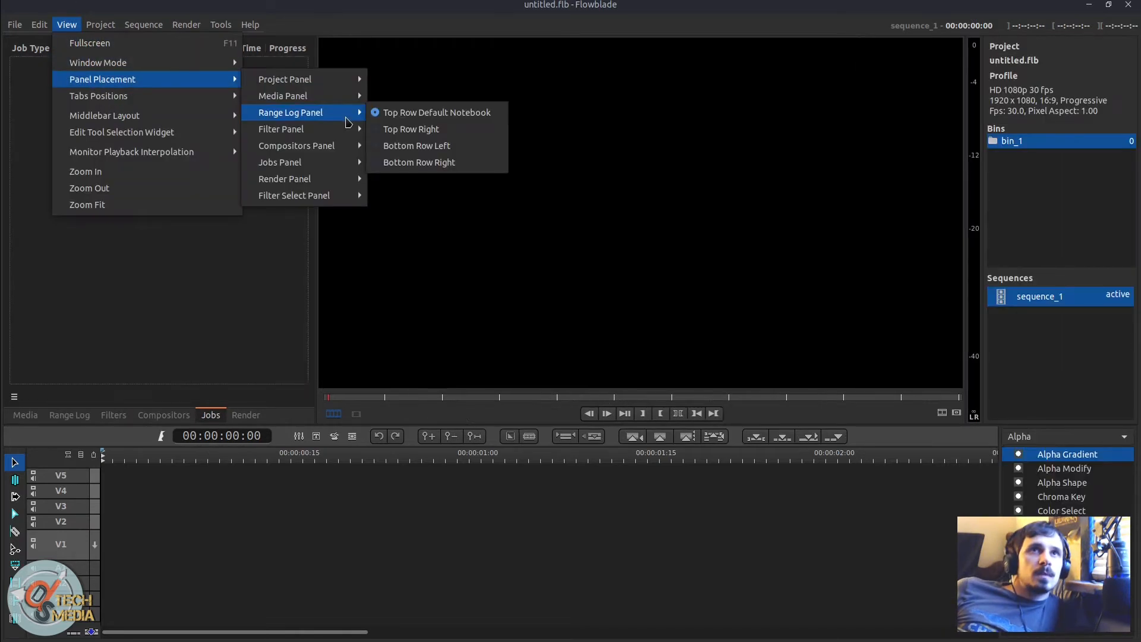
pyautogui.click(411, 129)
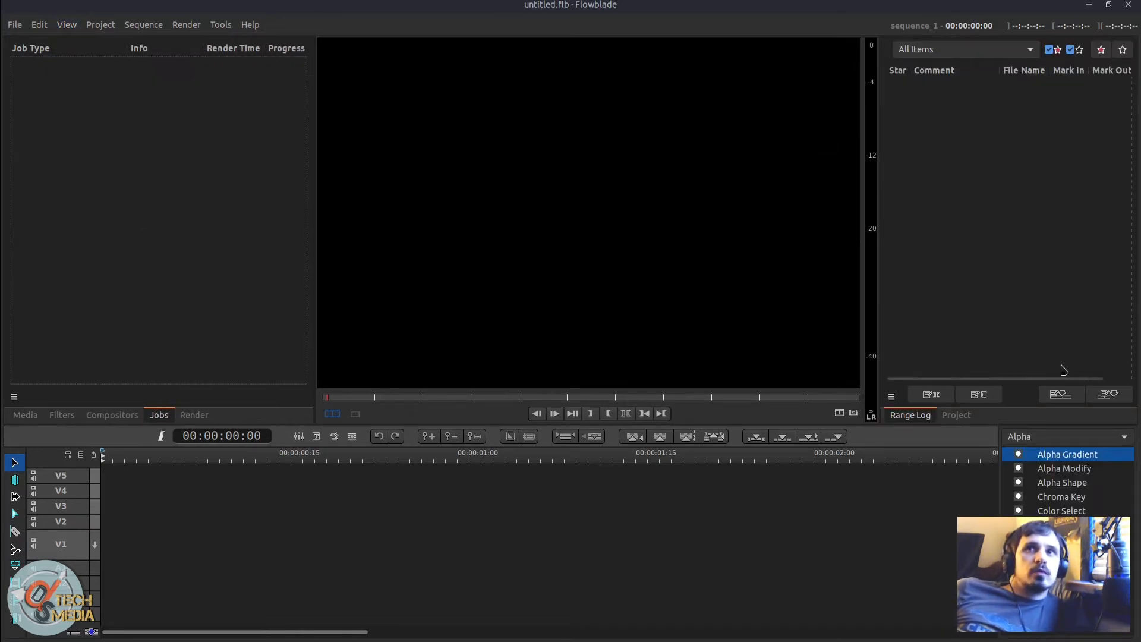
pyautogui.moveTo(58, 425)
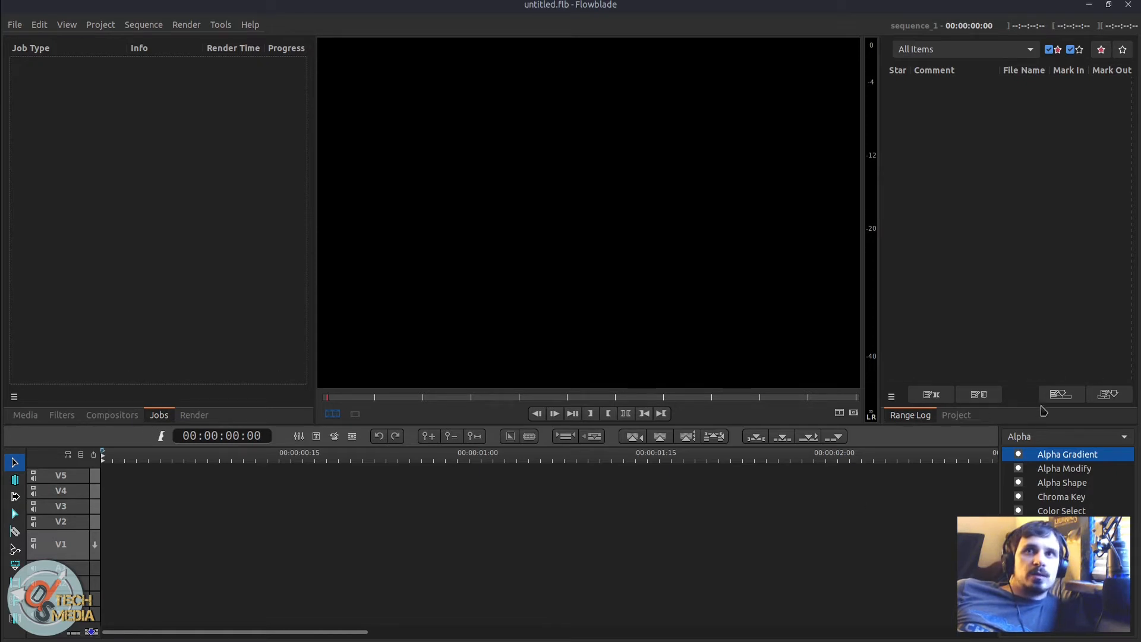
pyautogui.click(66, 24)
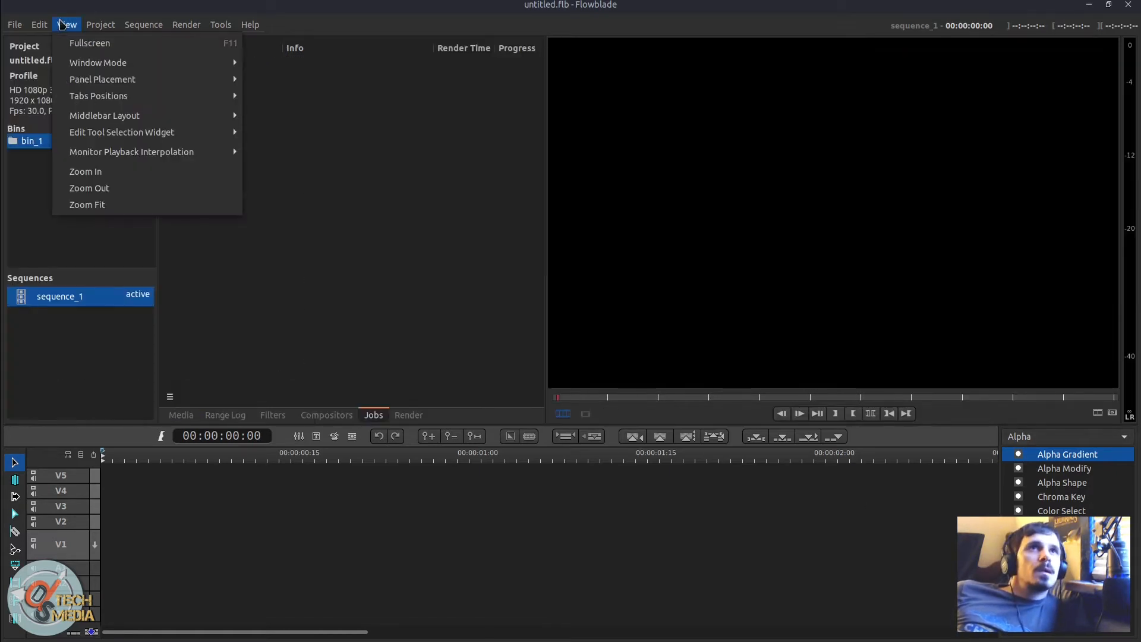
# Step: Switch the Middlebar Layout to Free Bar and open its Configure Free Bar dialog
pyautogui.click(38, 24)
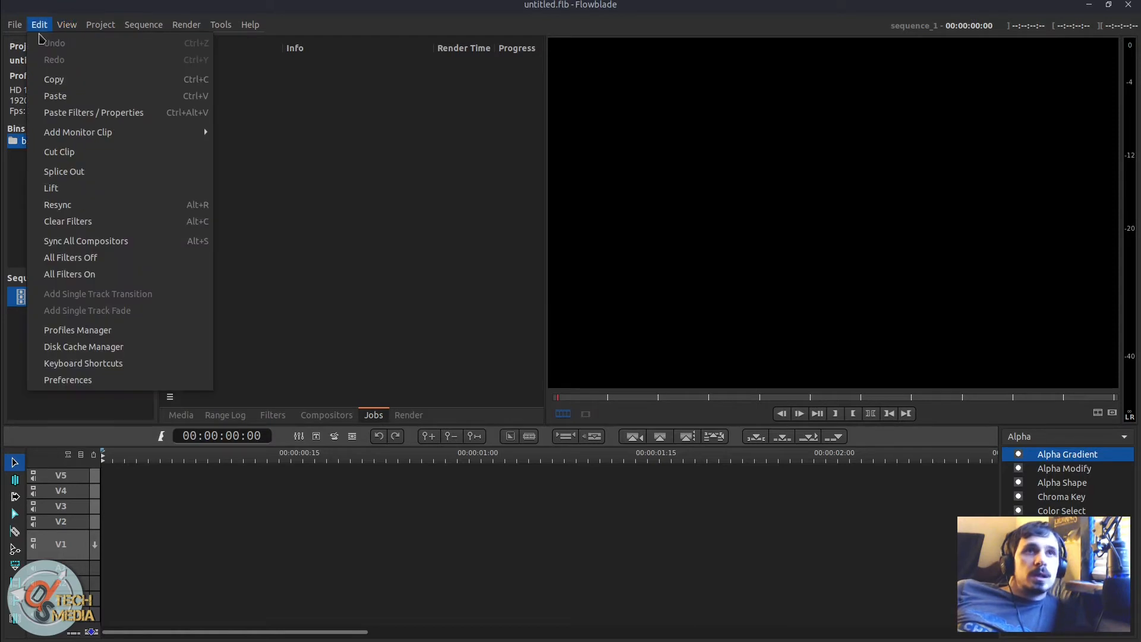
pyautogui.click(66, 24)
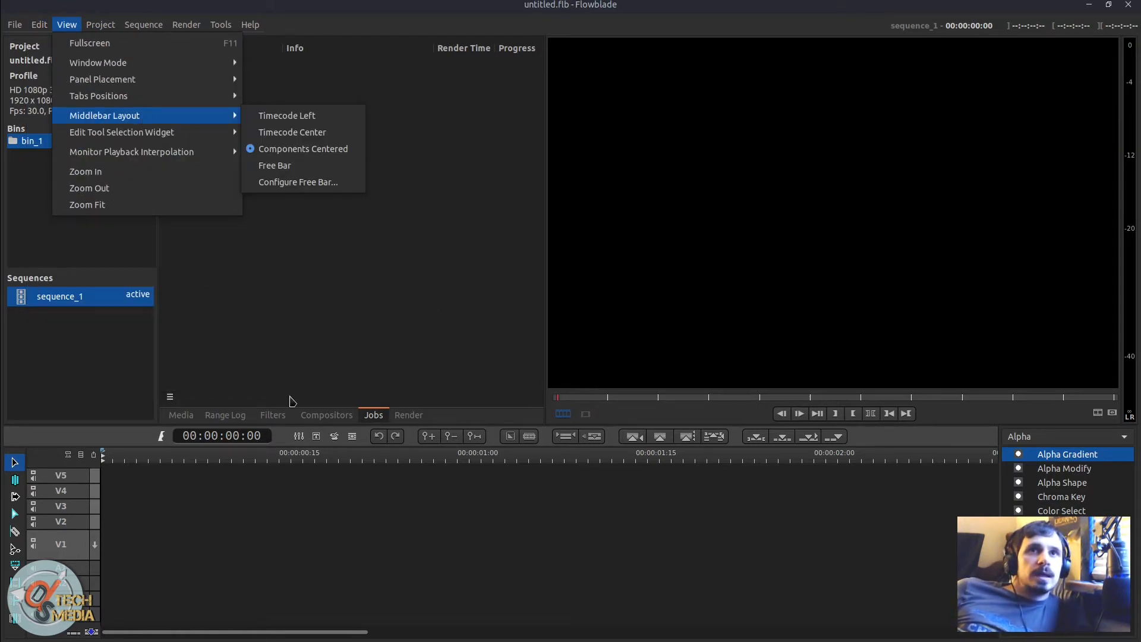
pyautogui.moveTo(286, 114)
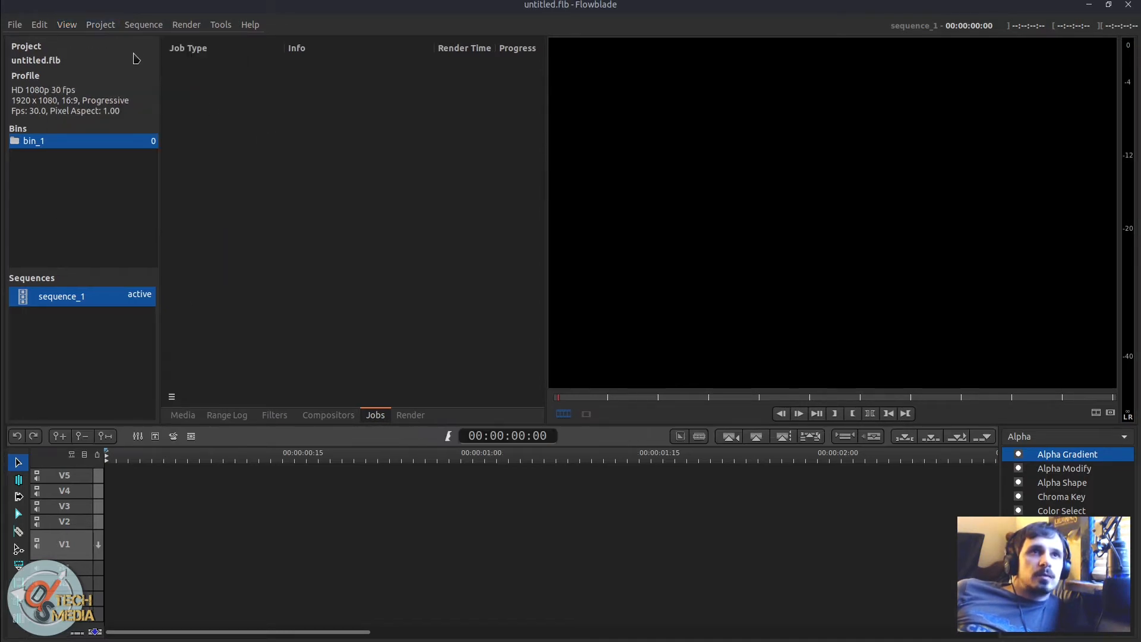
pyautogui.click(66, 24)
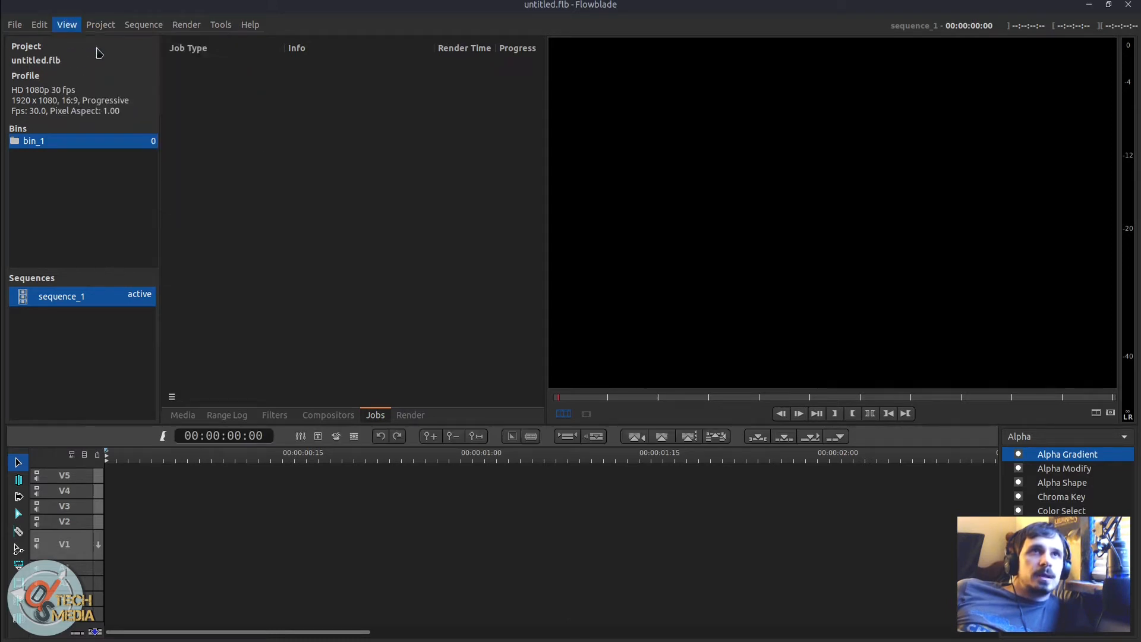
pyautogui.click(66, 23)
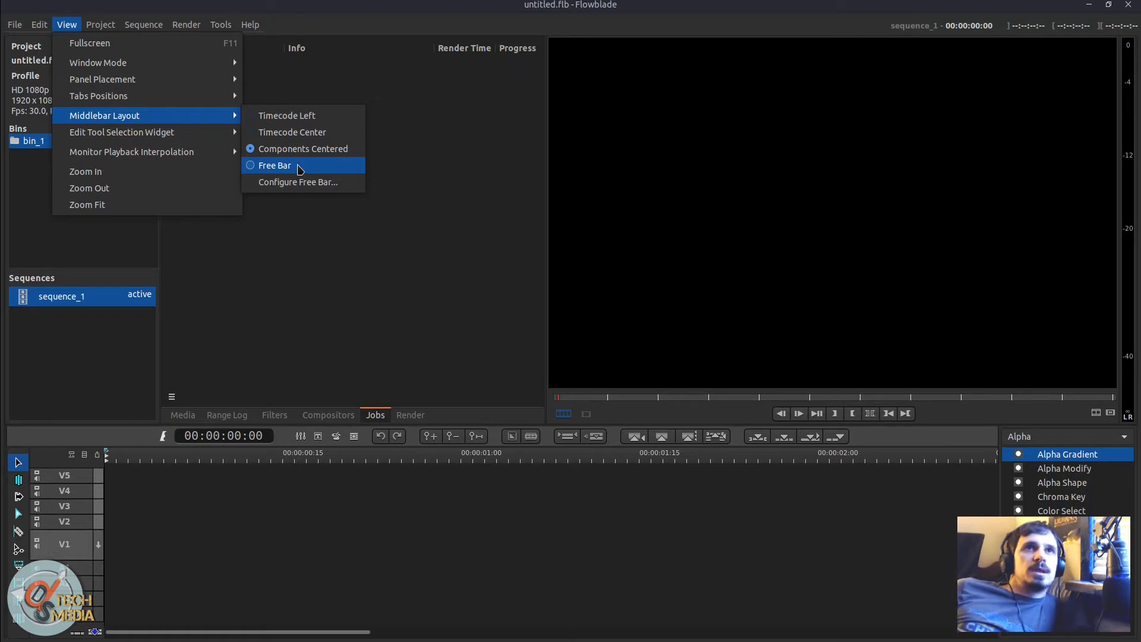
pyautogui.click(274, 165)
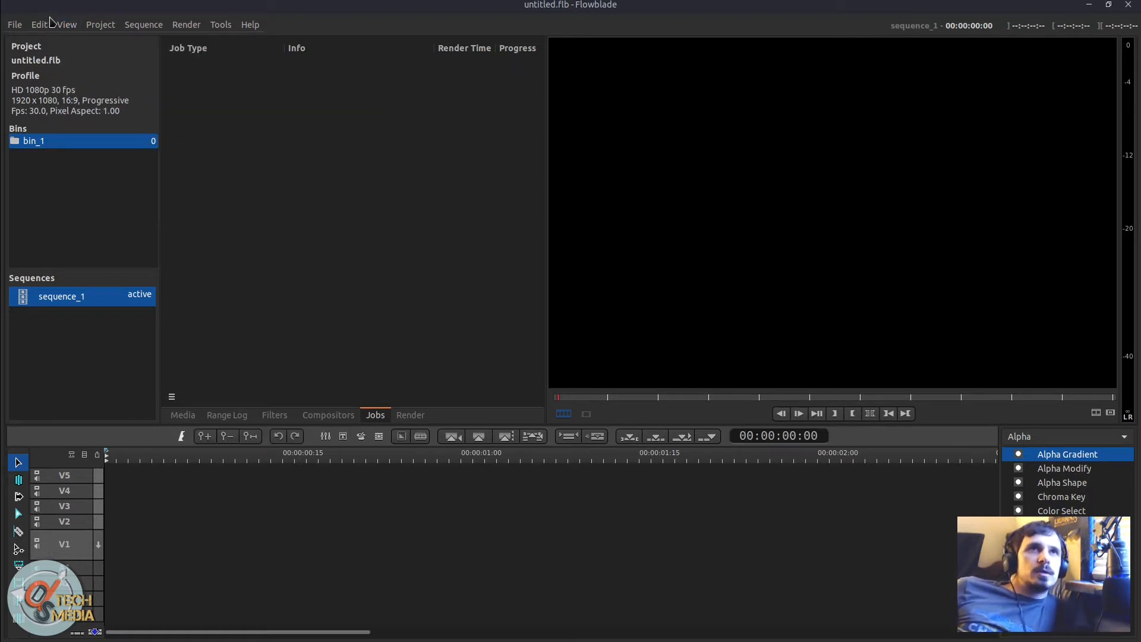
pyautogui.click(66, 24)
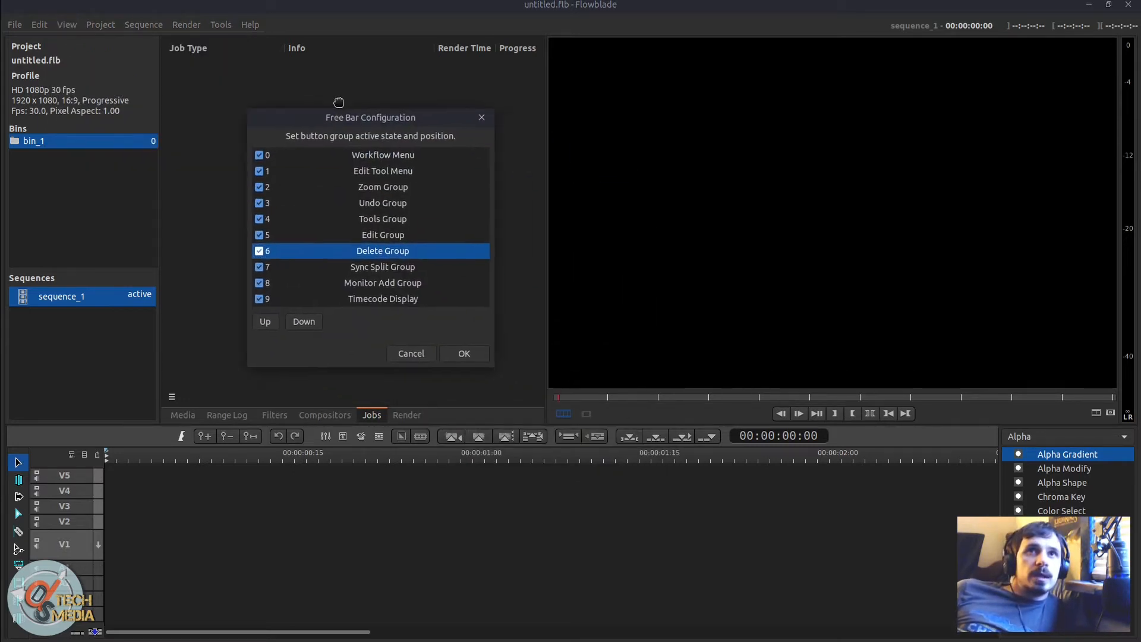
pyautogui.moveTo(370, 117); pyautogui.dragTo(359, 110)
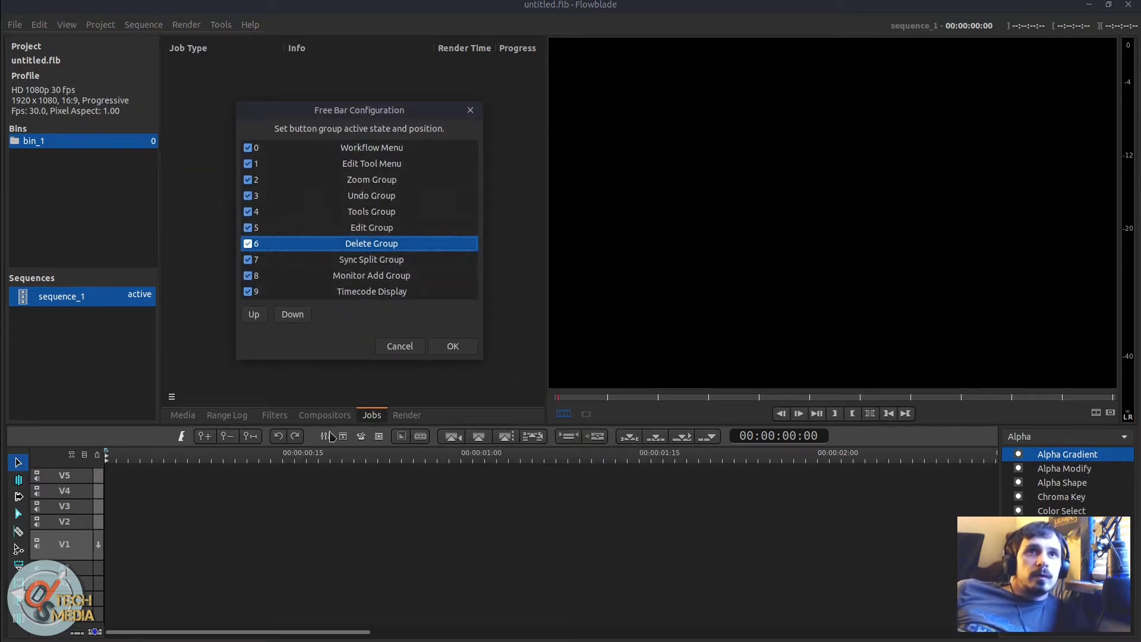
pyautogui.moveTo(362, 268)
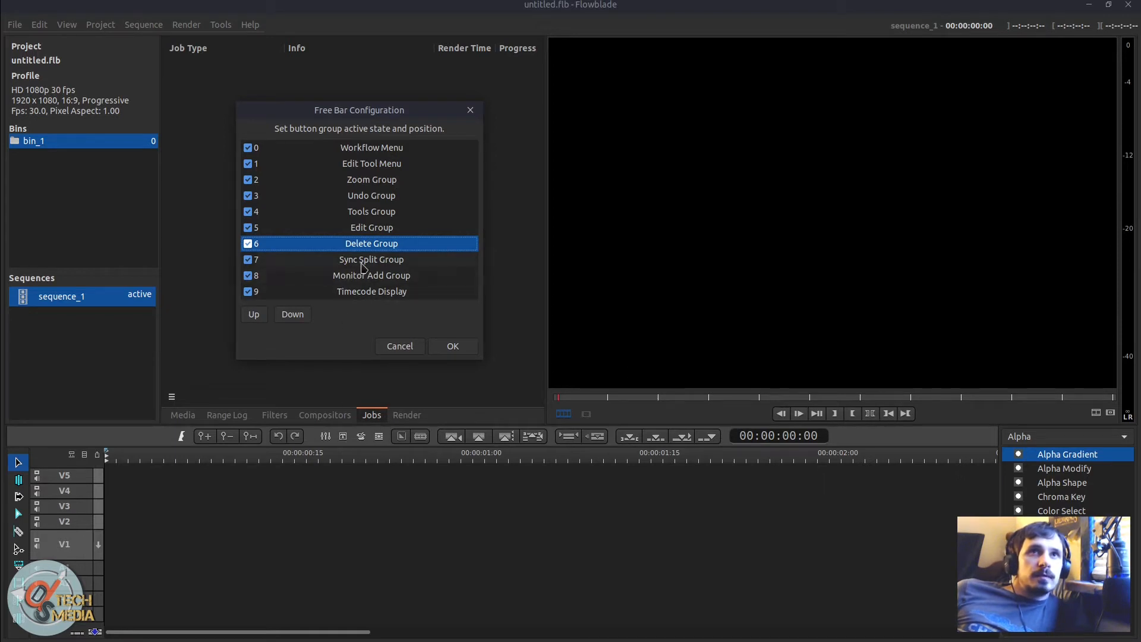
pyautogui.moveTo(379, 154)
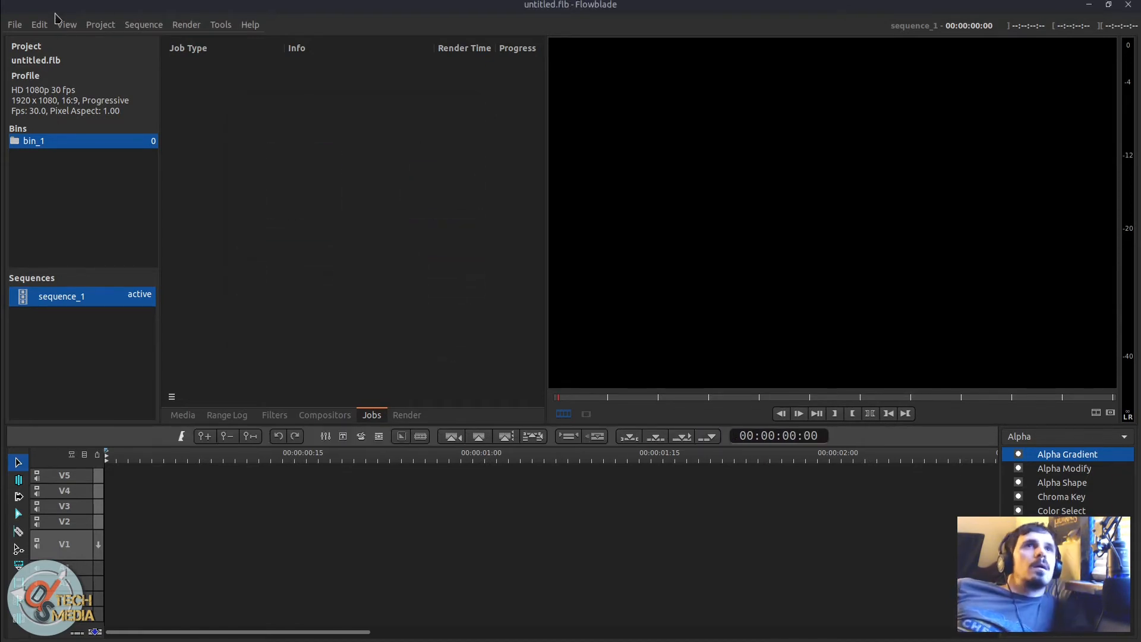
# Step: Select the Premiere-ish/ US keyboard group in the Keyboard Shortcuts dialog
pyautogui.click(39, 24)
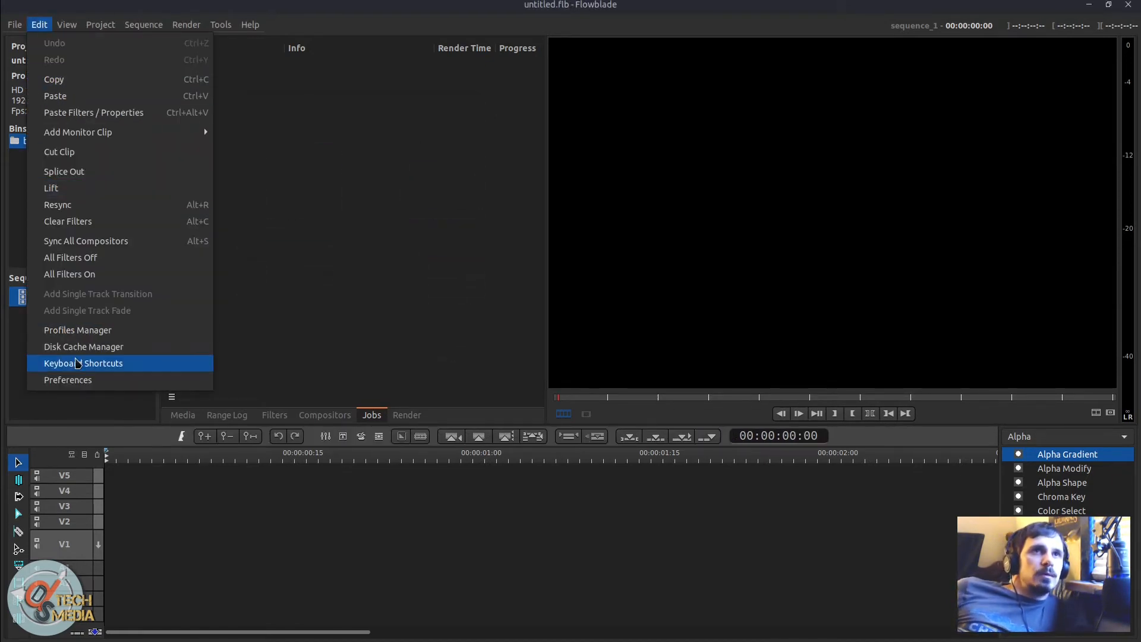
pyautogui.click(82, 363)
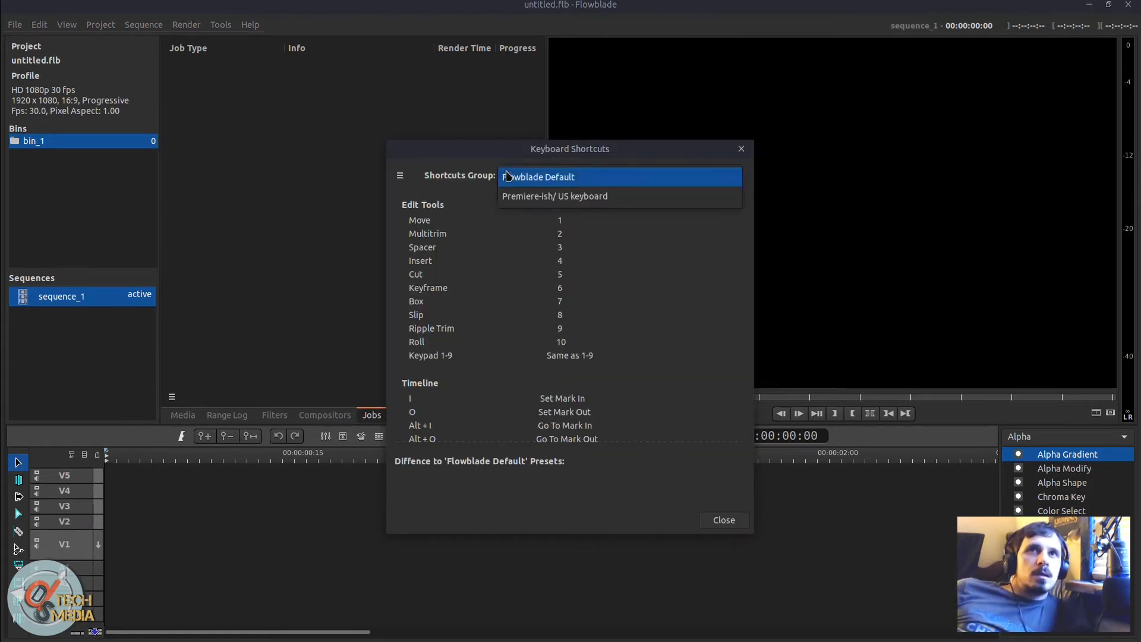
pyautogui.moveTo(586, 177)
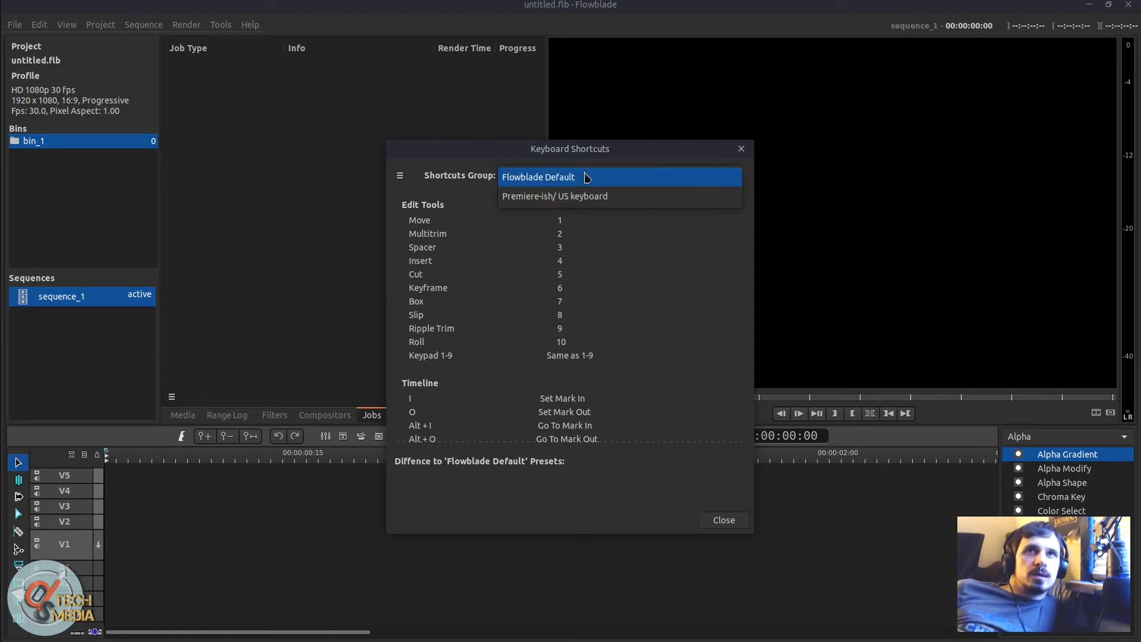
pyautogui.click(538, 177)
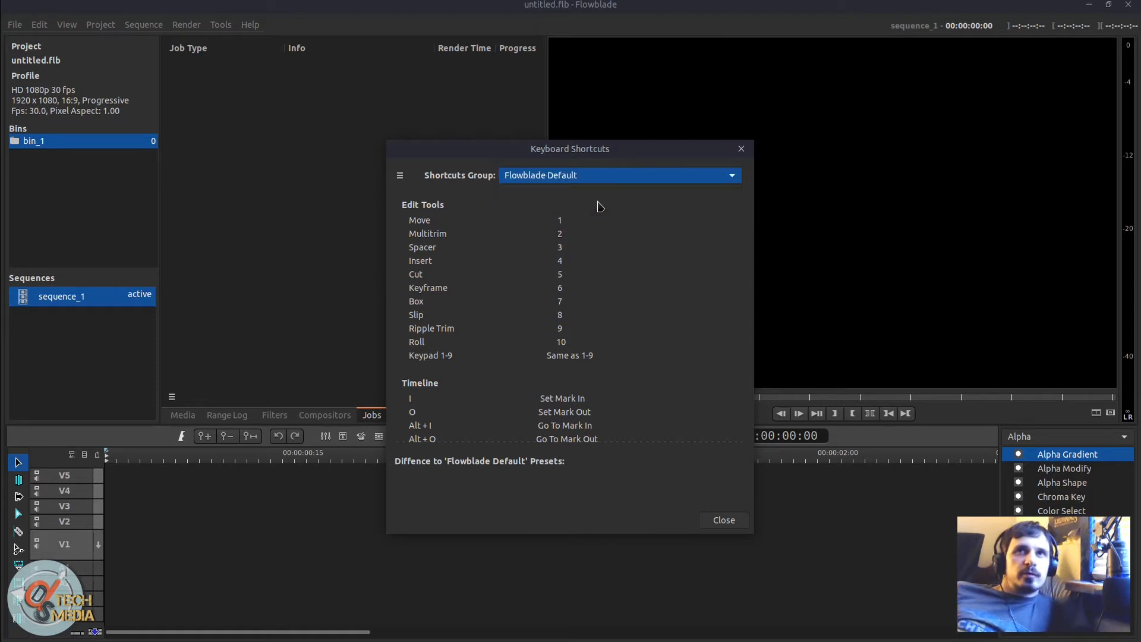
pyautogui.click(619, 175)
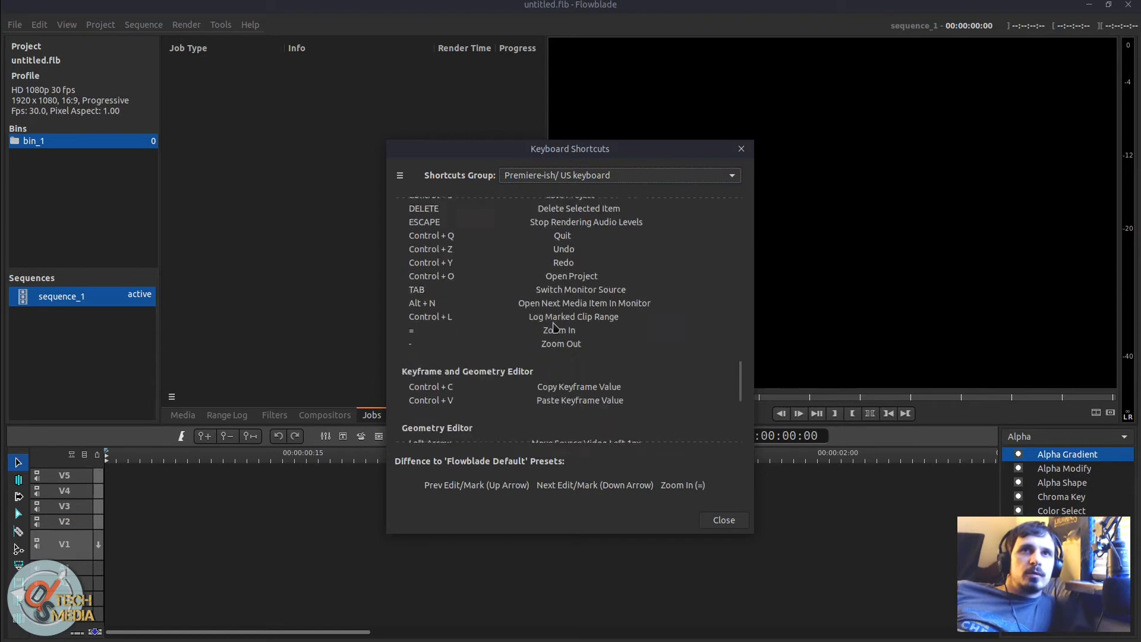
pyautogui.scroll(3)
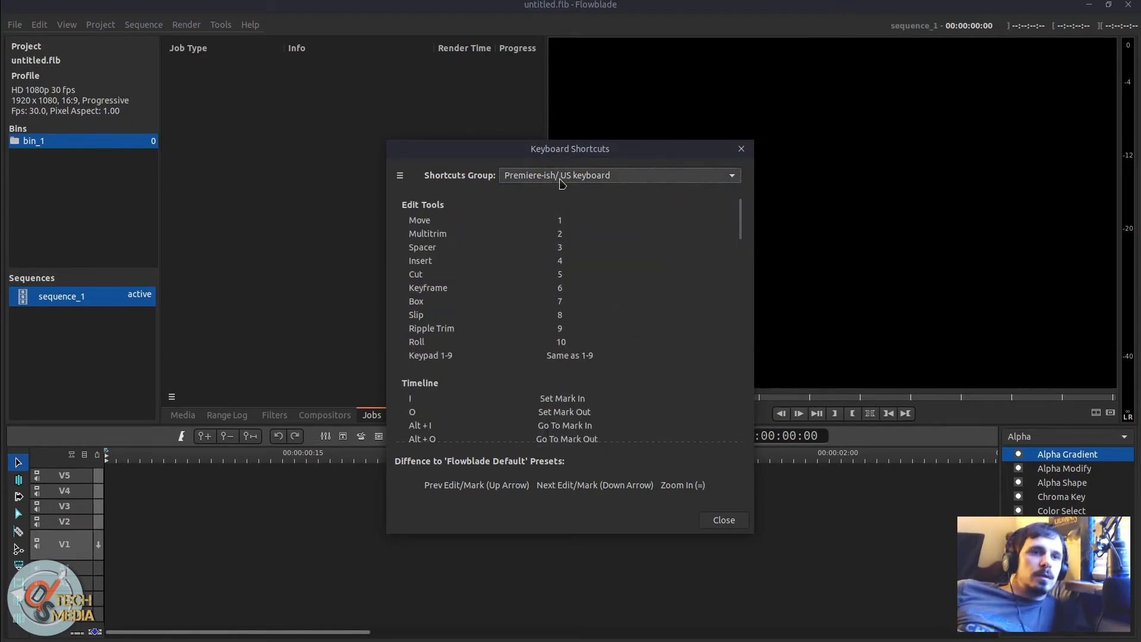
# Step: Create a new custom shortcuts group named 'My-Shortcuts'
pyautogui.click(399, 175)
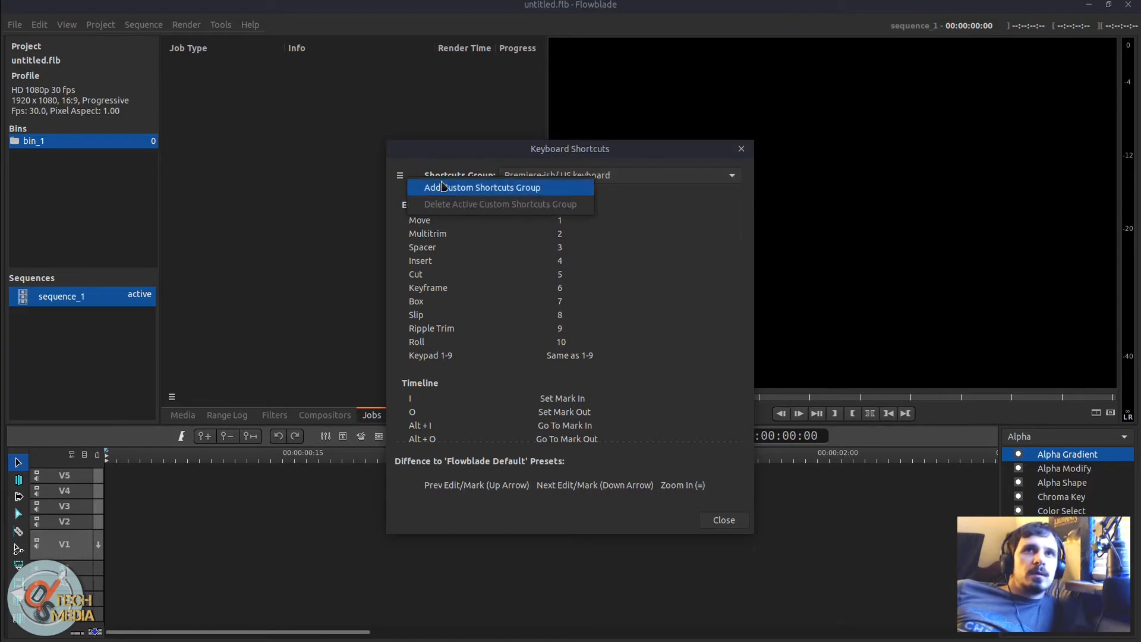
pyautogui.click(480, 187)
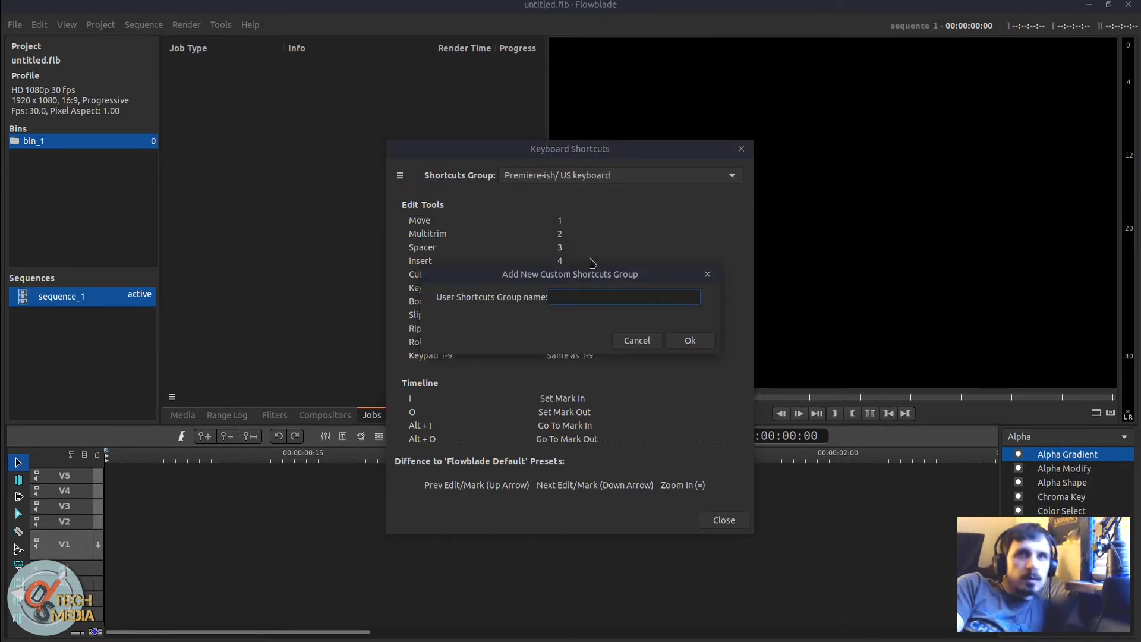
pyautogui.write('My-Shortc')
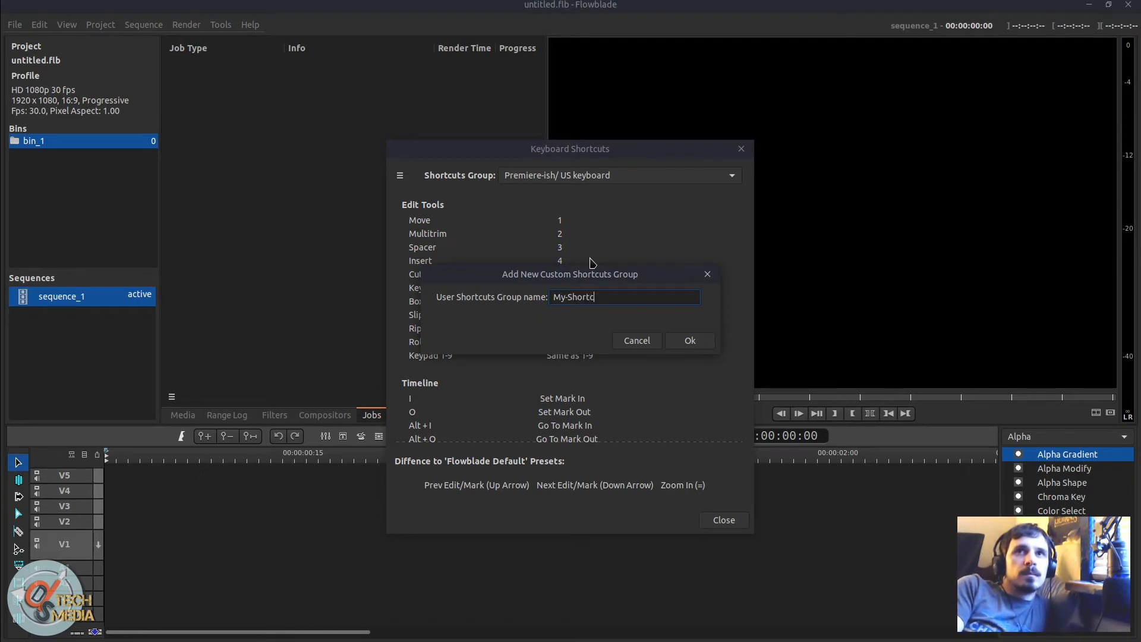
pyautogui.click(689, 340)
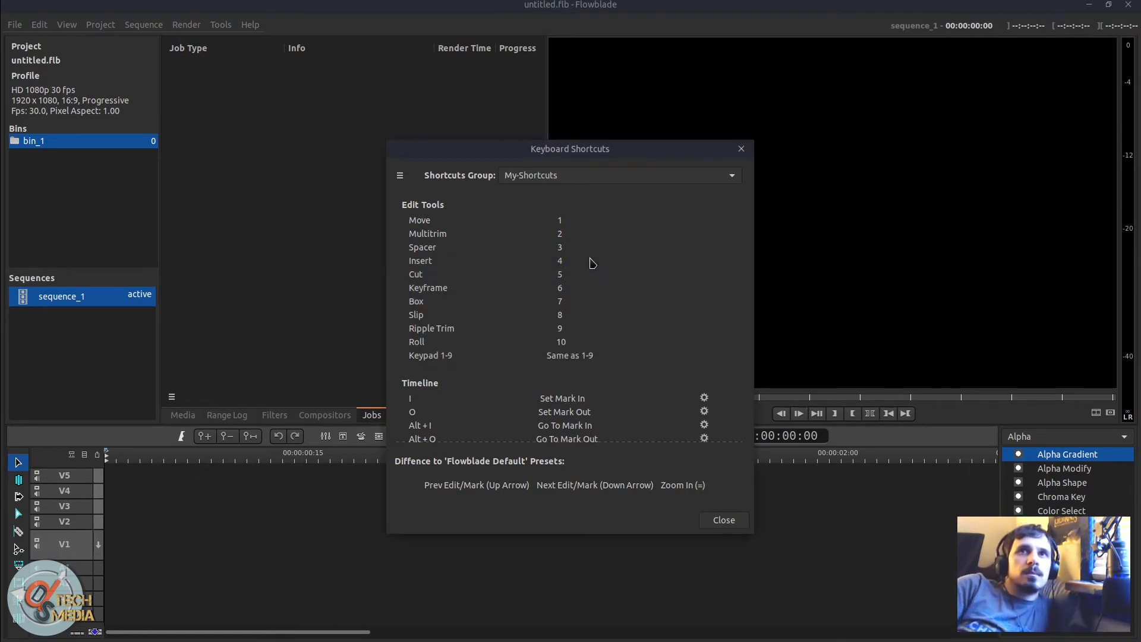
# Step: Give Cut All Tracks the Shift+X shortcut and close the dialog
pyautogui.scroll(-3)
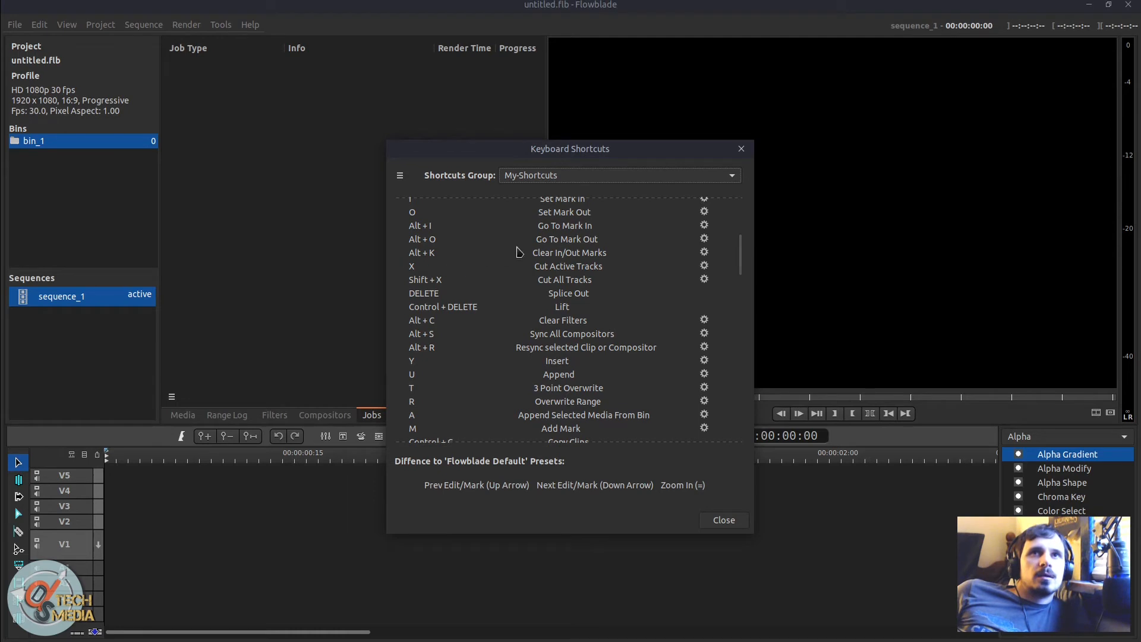
pyautogui.scroll(-3)
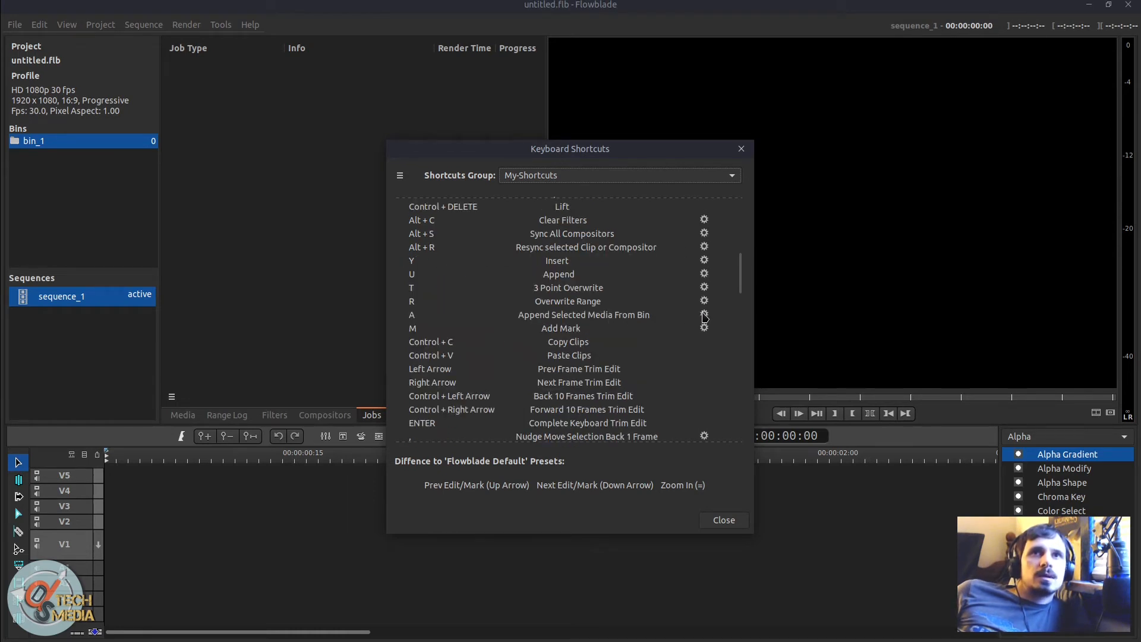
pyautogui.scroll(3)
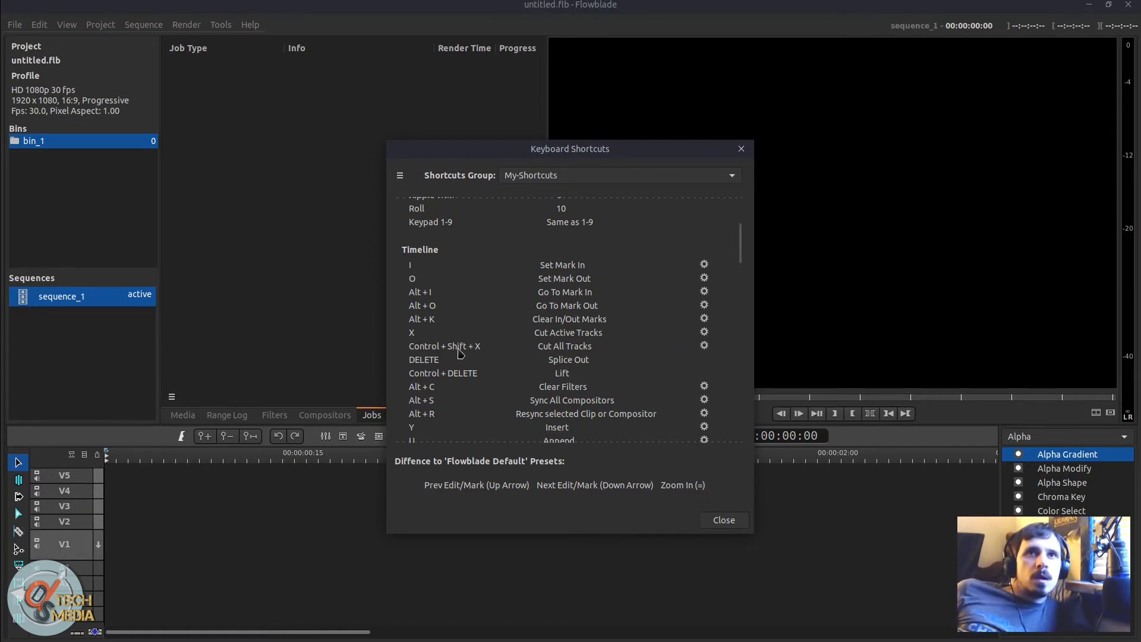
pyautogui.moveTo(426, 346)
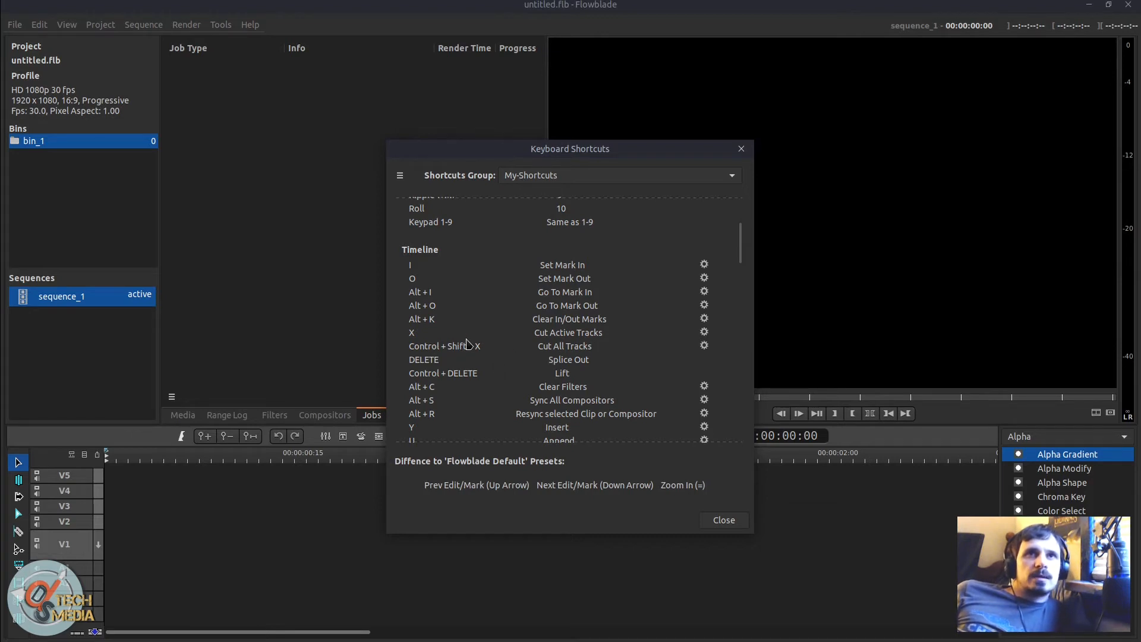
pyautogui.moveTo(709, 348)
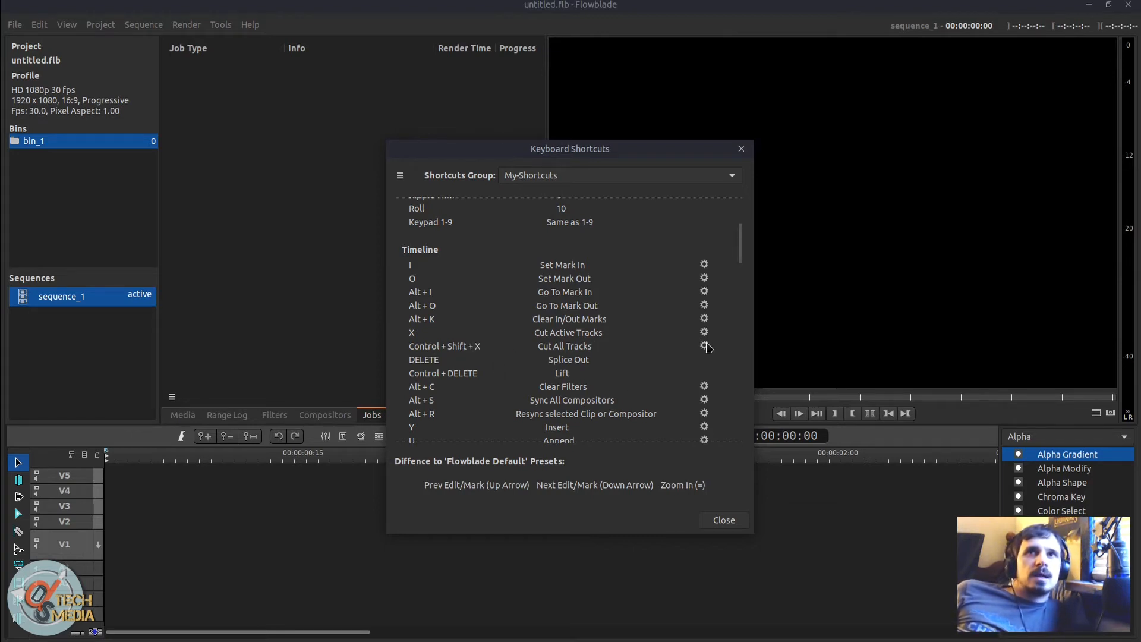
pyautogui.moveTo(704, 345)
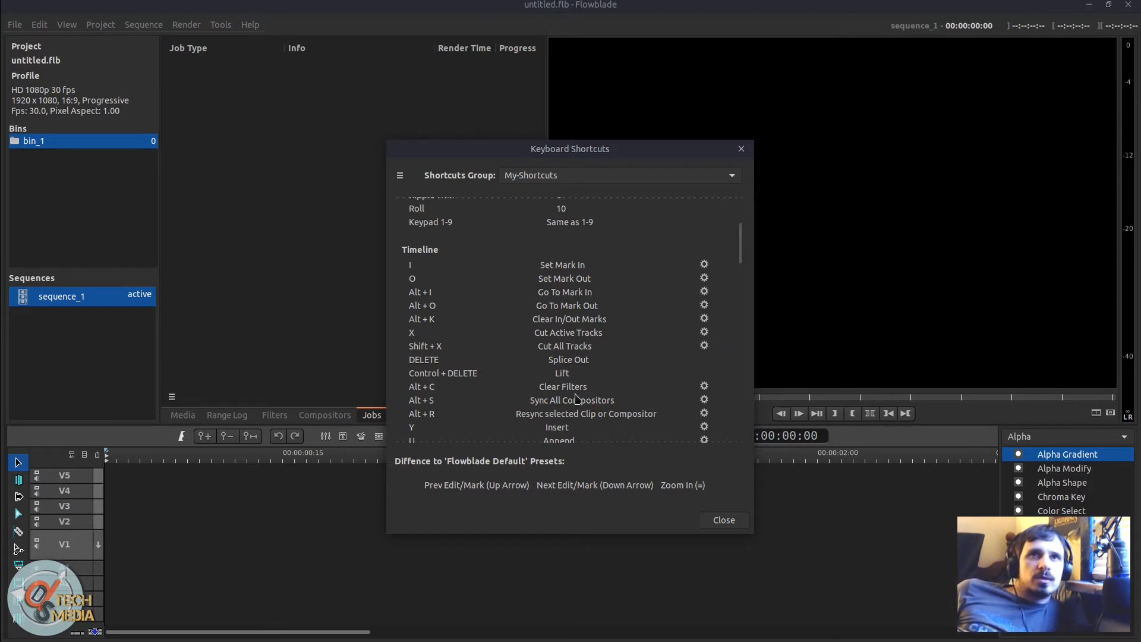
pyautogui.click(13, 24)
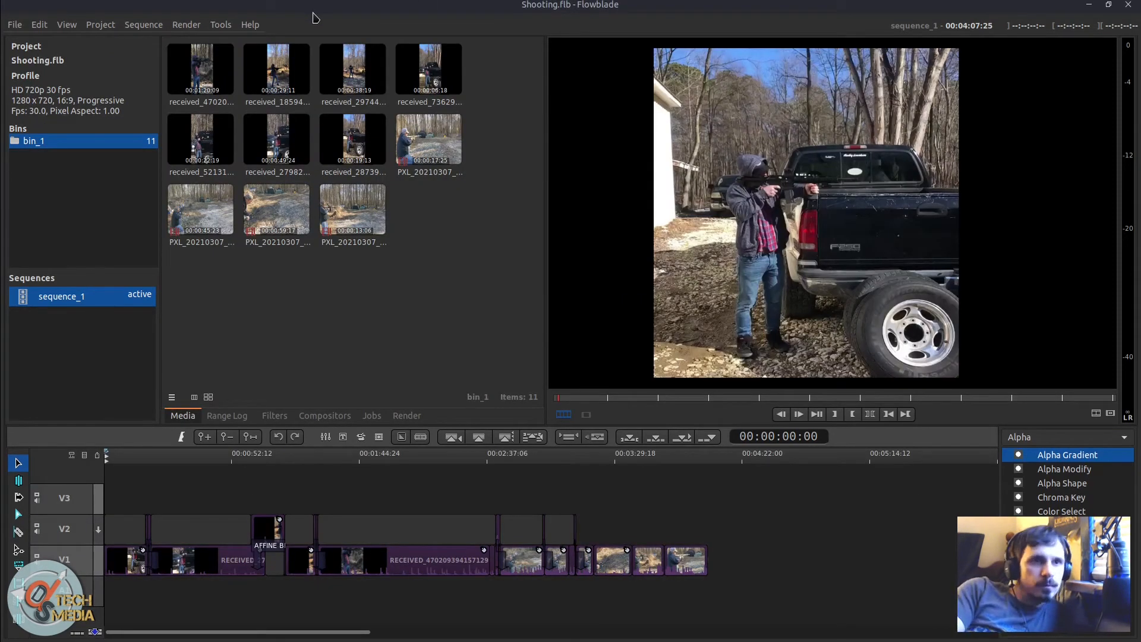
# Step: Open the Shooting.flb project from the recent projects list
pyautogui.doubleClick(268, 528)
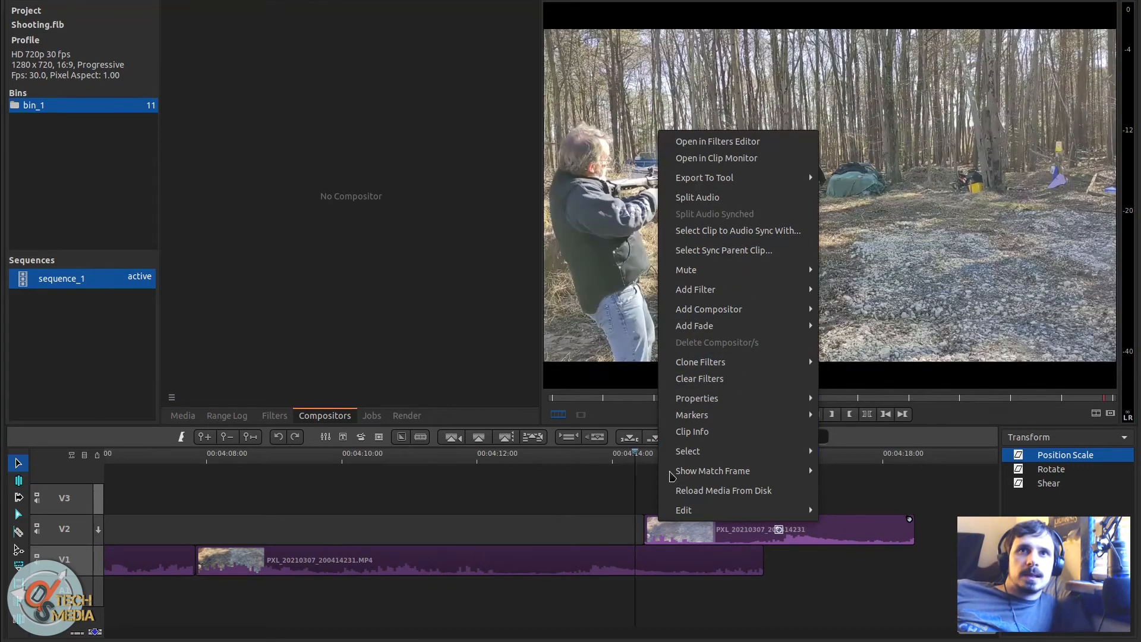
# Step: Add an Affine Blend compositor to the V2 clip, rotating it about -43 and scaling to zero
pyautogui.click(707, 309)
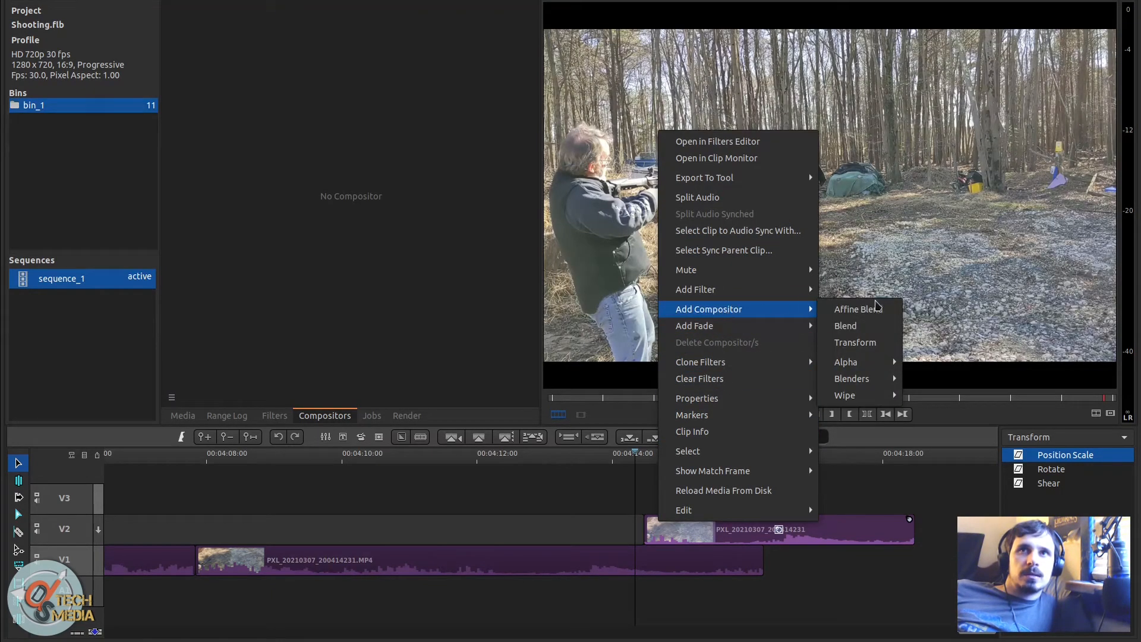
pyautogui.click(857, 309)
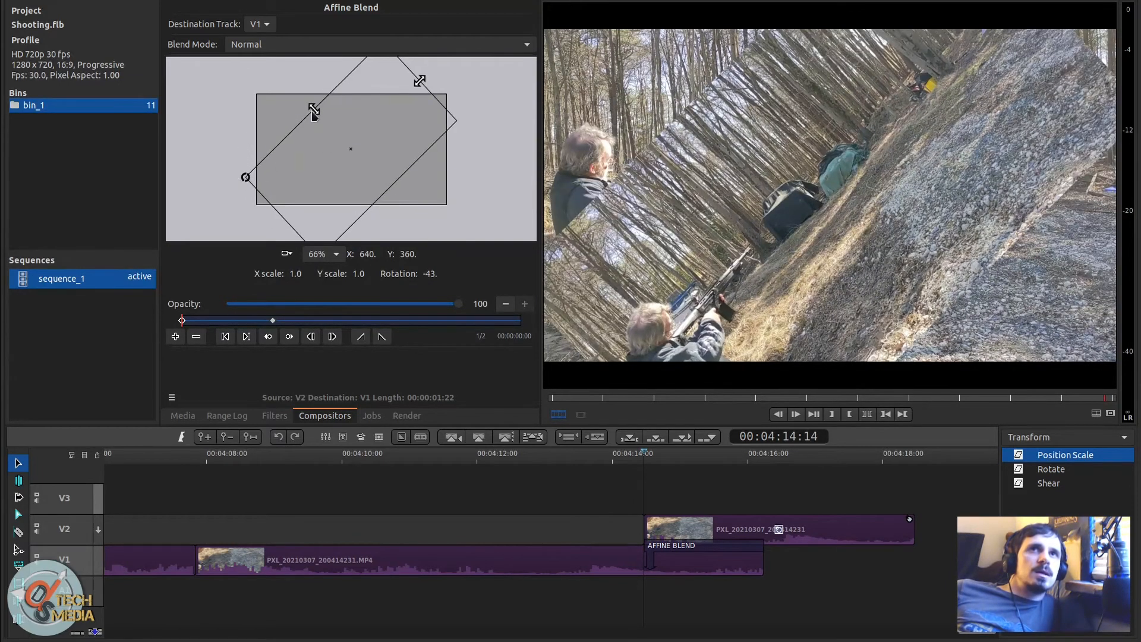
pyautogui.moveTo(313, 114); pyautogui.dragTo(338, 137)
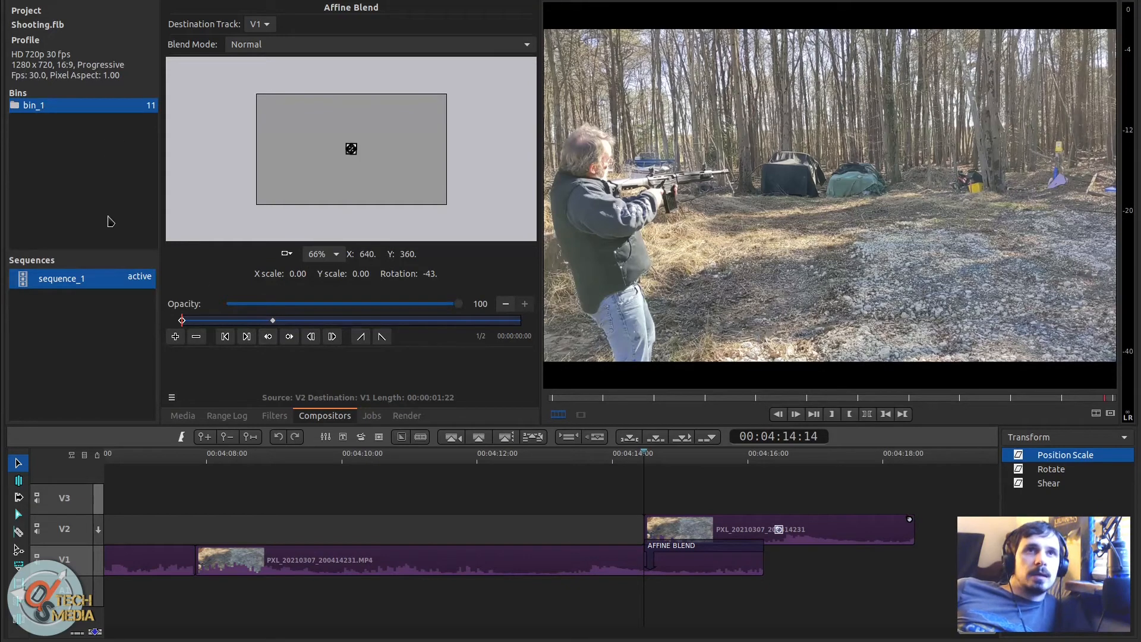
pyautogui.click(322, 253)
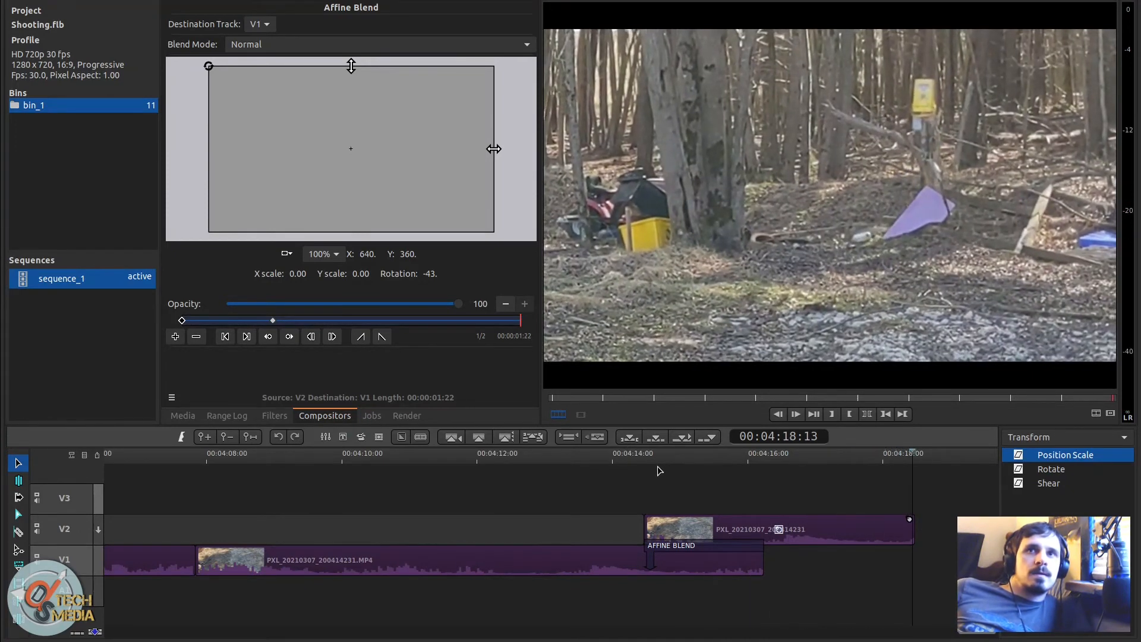
pyautogui.click(661, 453)
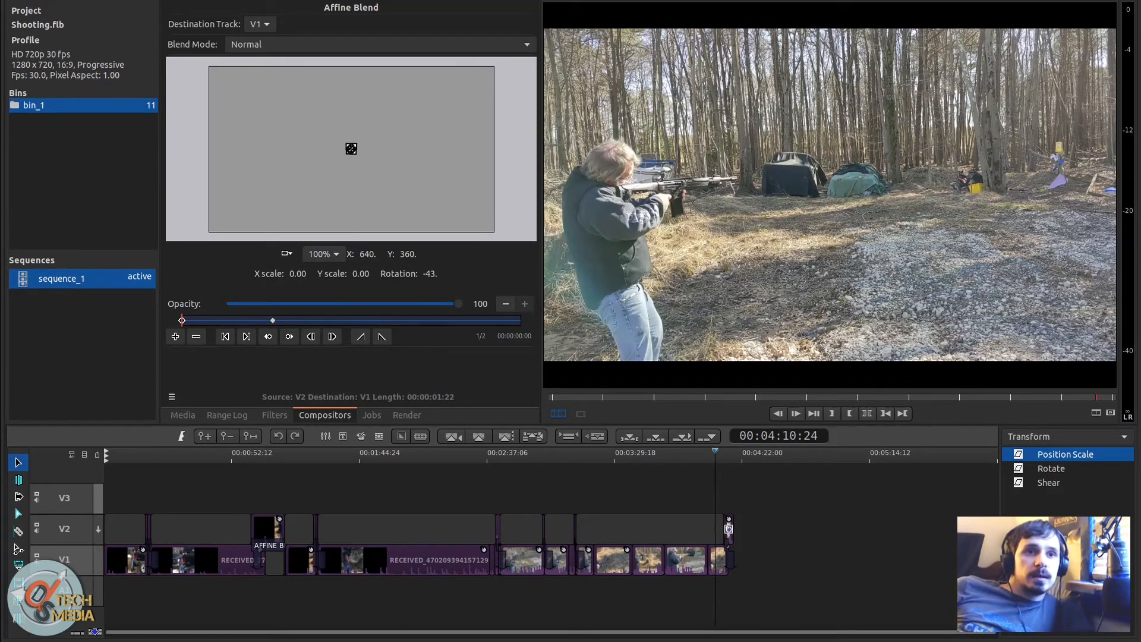
pyautogui.click(180, 451)
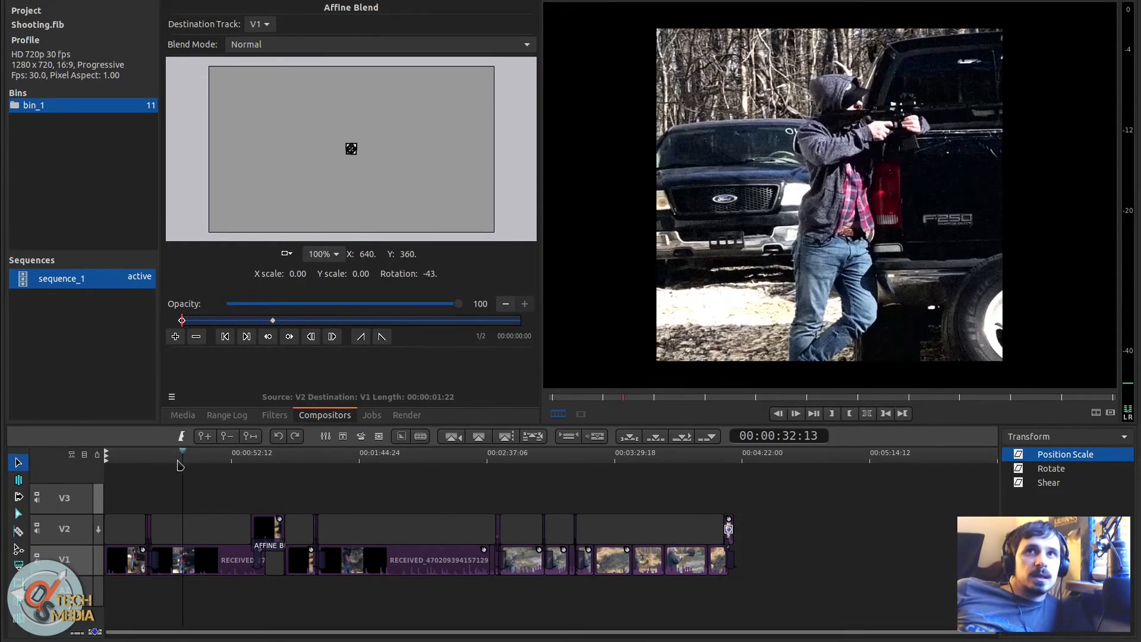
pyautogui.click(314, 452)
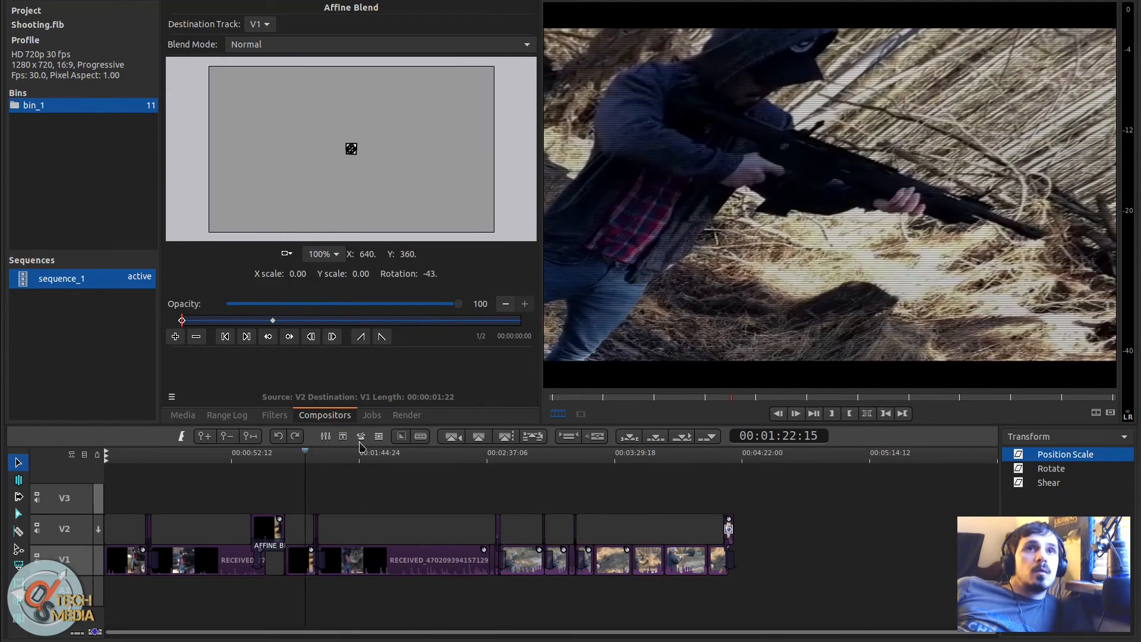
pyautogui.moveTo(638, 386)
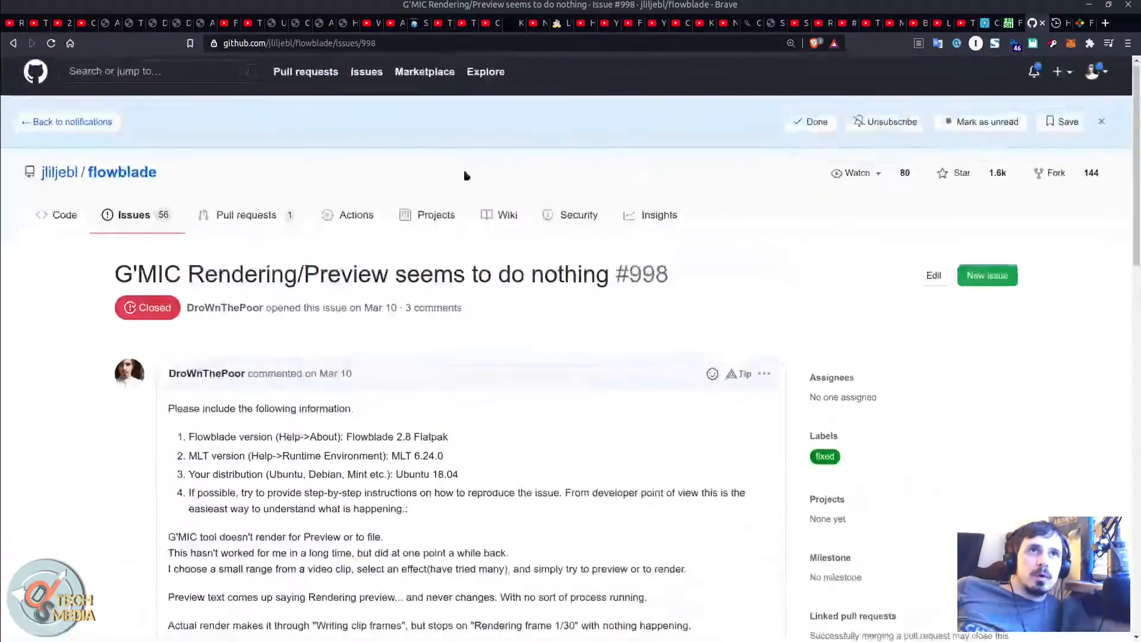
pyautogui.scroll(-3)
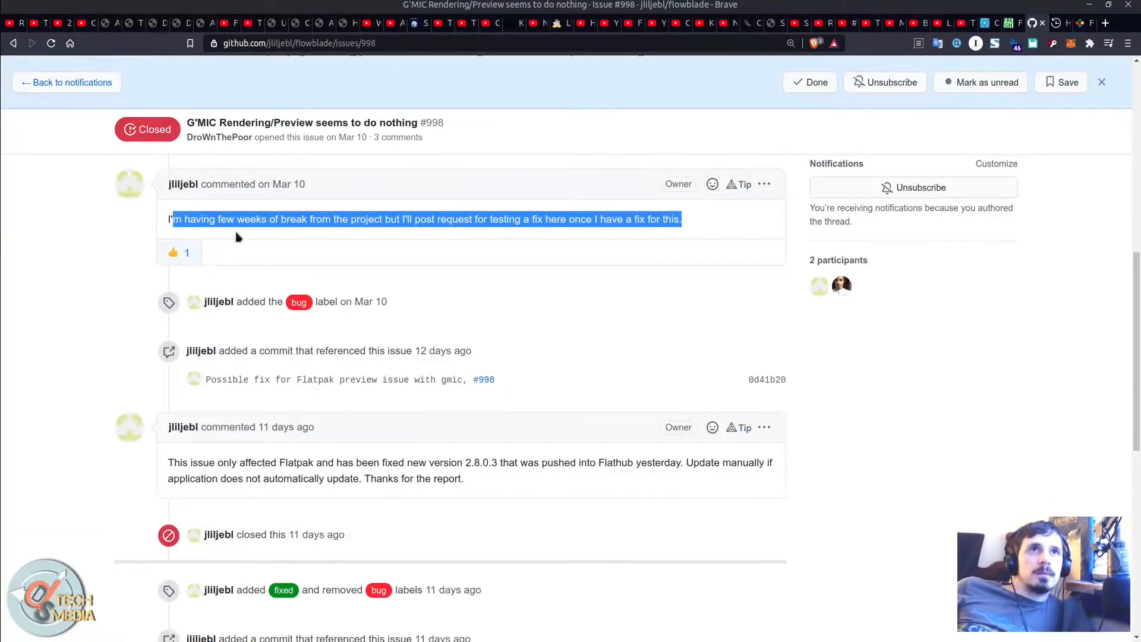
pyautogui.scroll(-3)
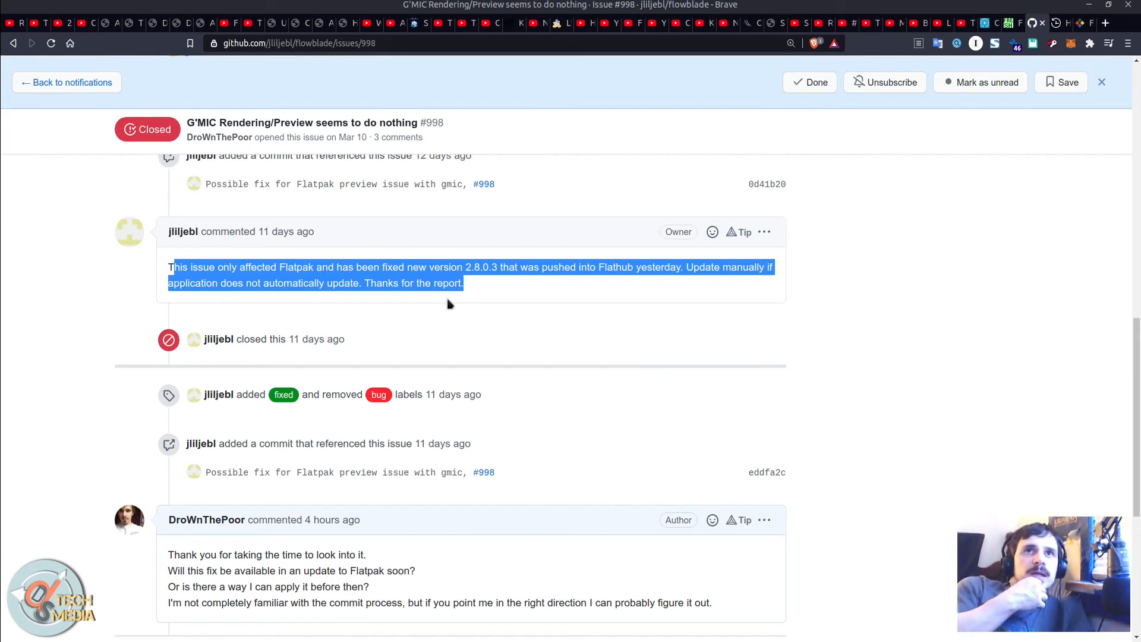
pyautogui.click(571, 267)
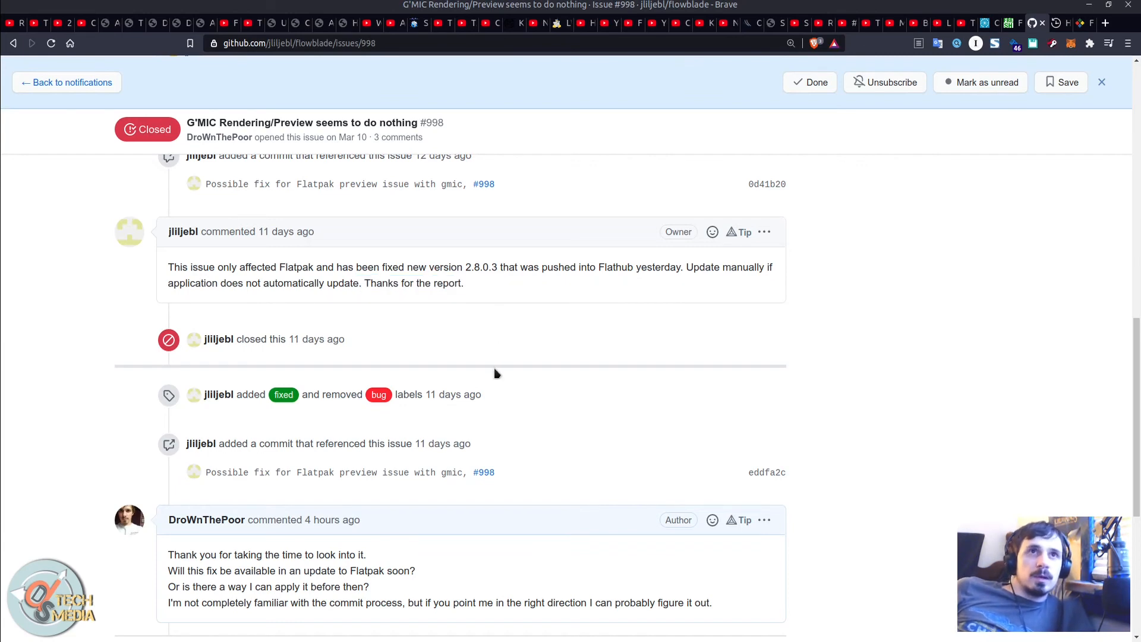
pyautogui.moveTo(14, 297)
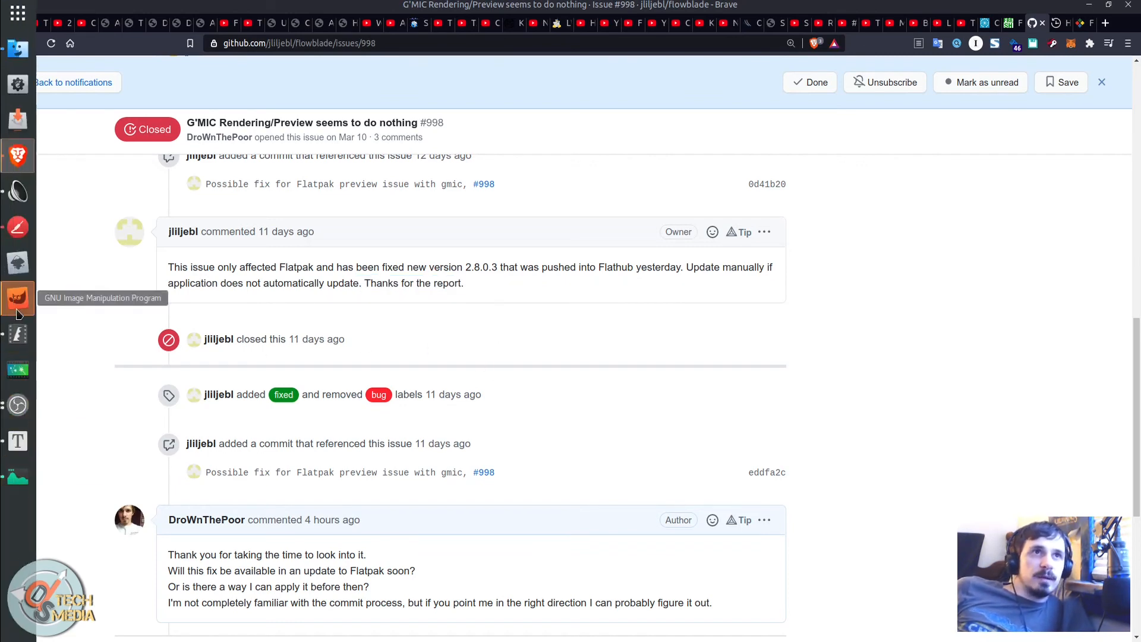
pyautogui.click(18, 298)
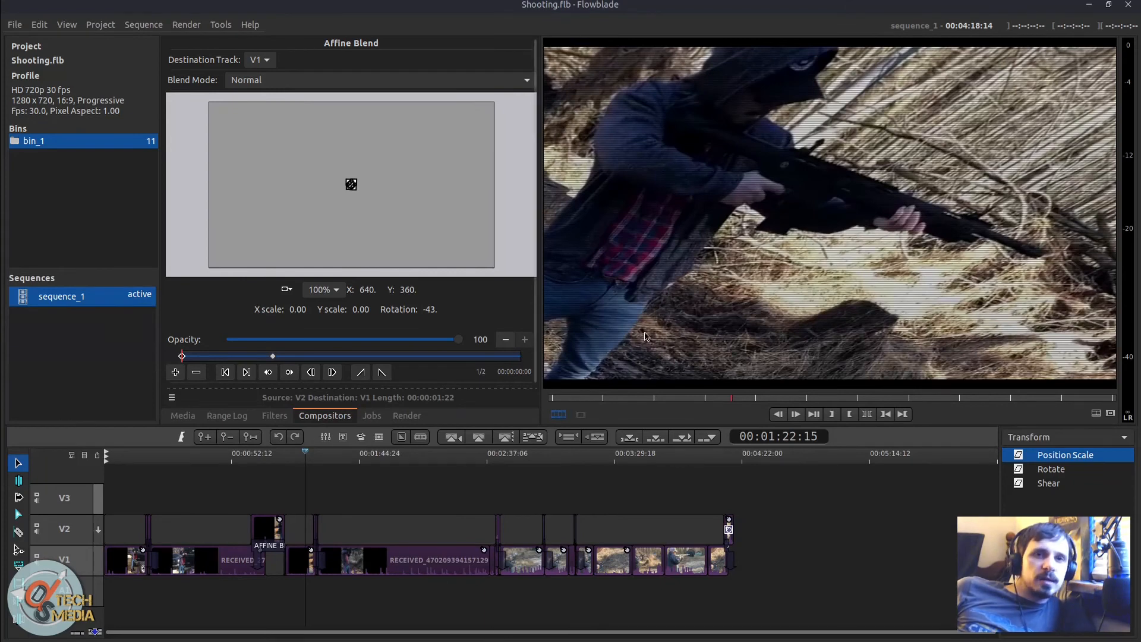
pyautogui.moveTo(535, 515)
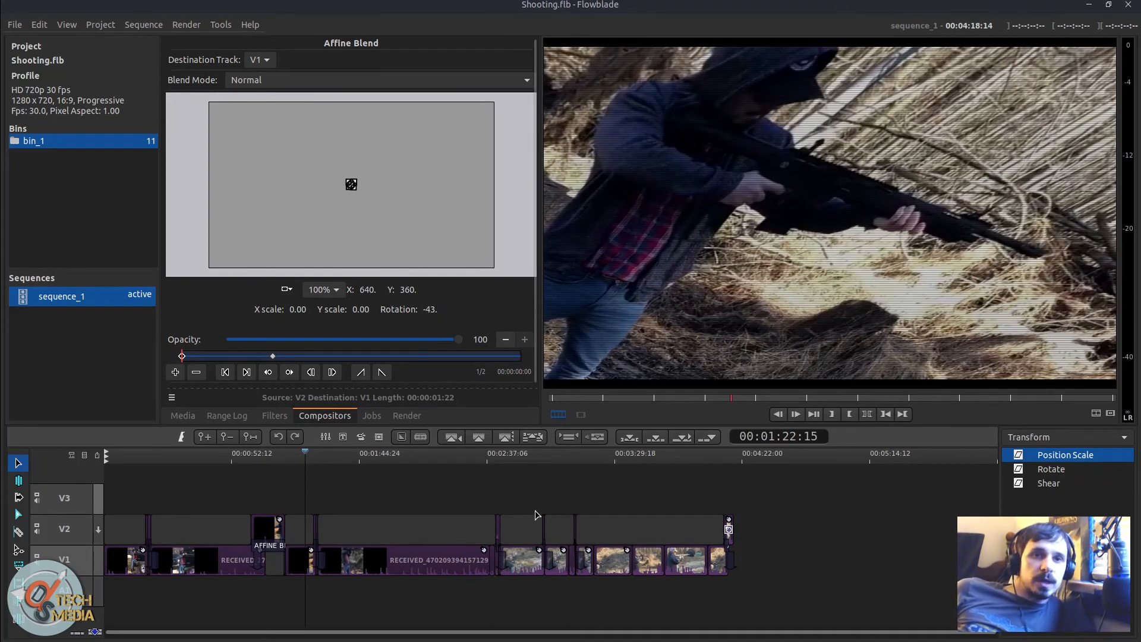
pyautogui.moveTo(503, 563)
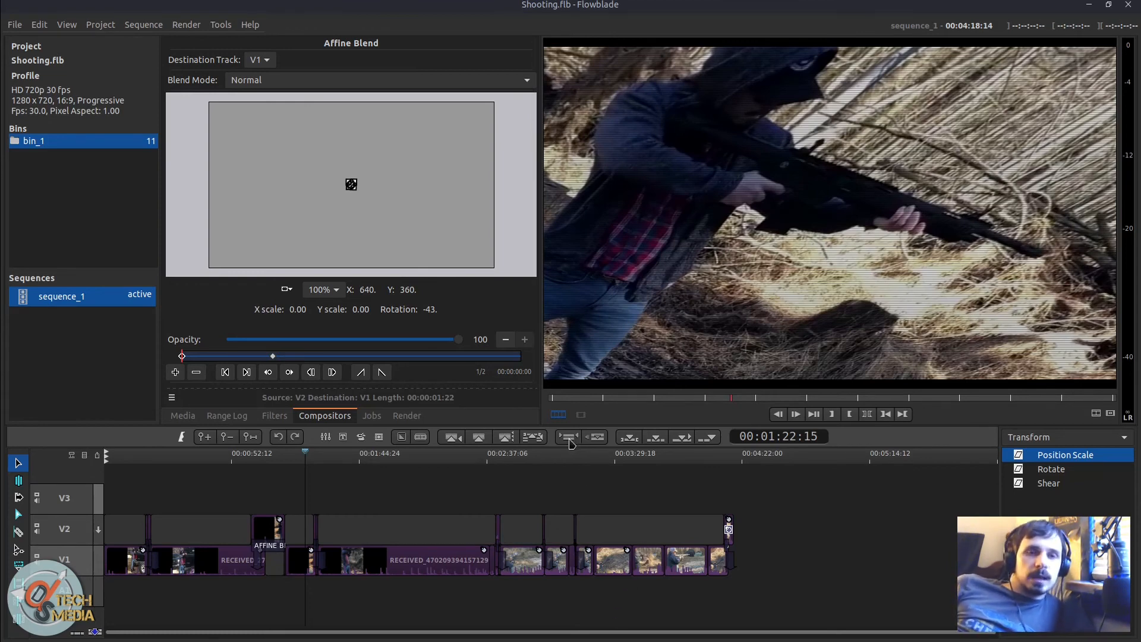
pyautogui.moveTo(586, 442)
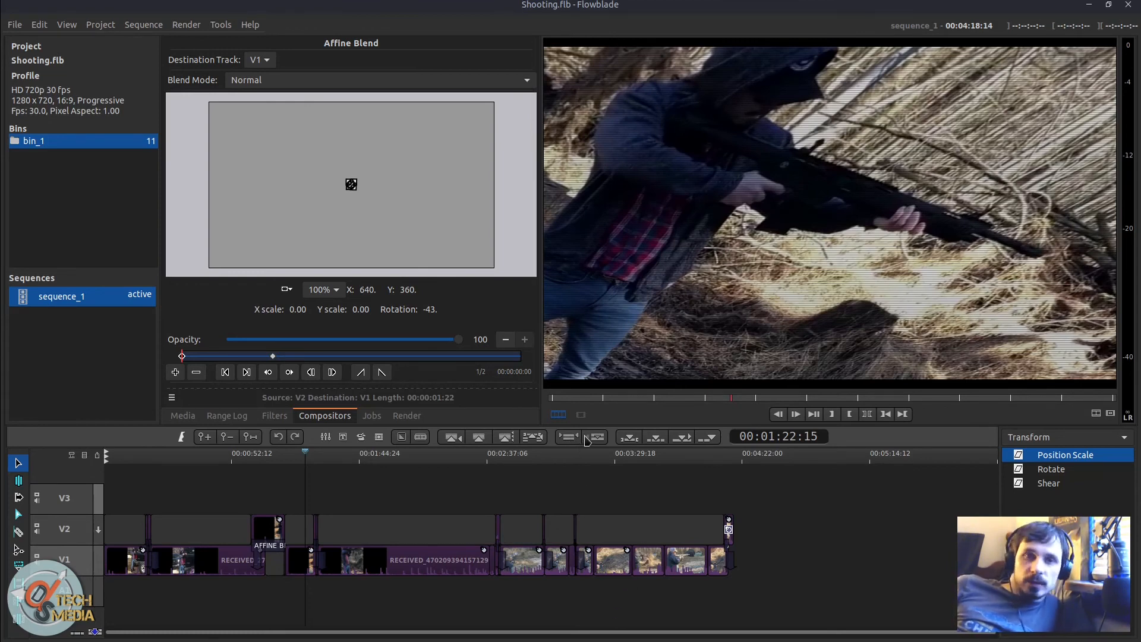
pyautogui.moveTo(652, 524)
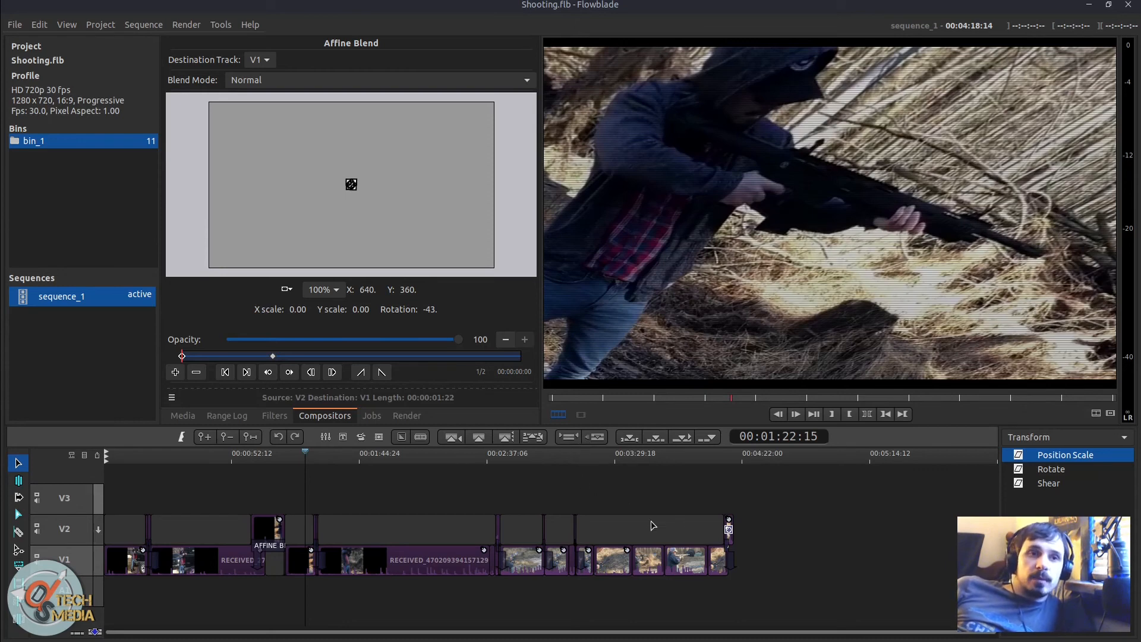
pyautogui.moveTo(572, 483)
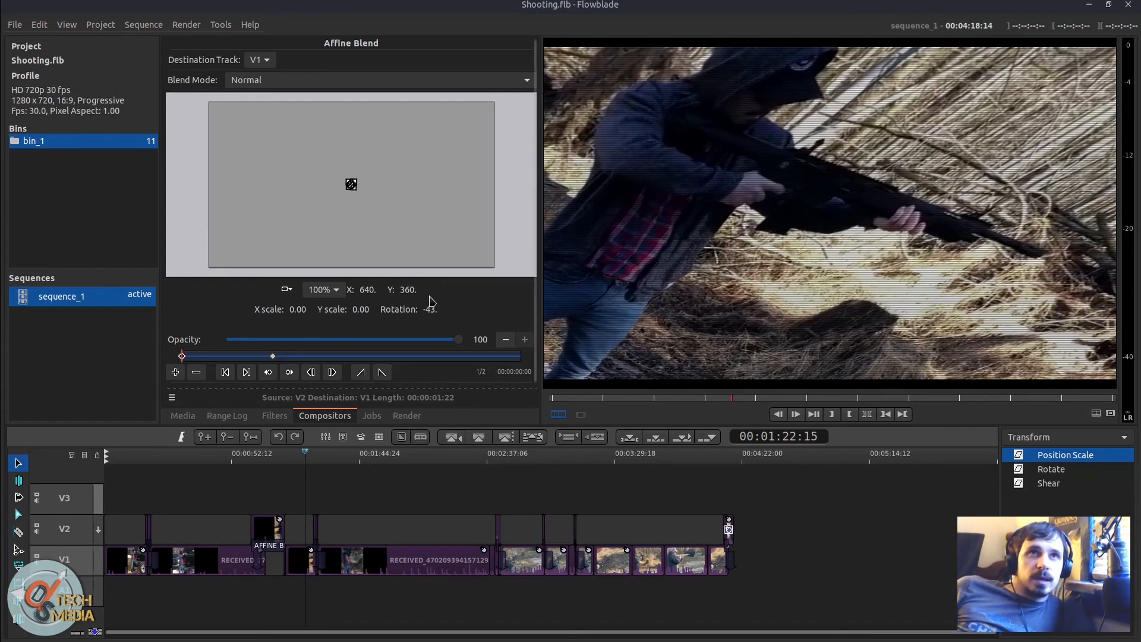
pyautogui.click(295, 455)
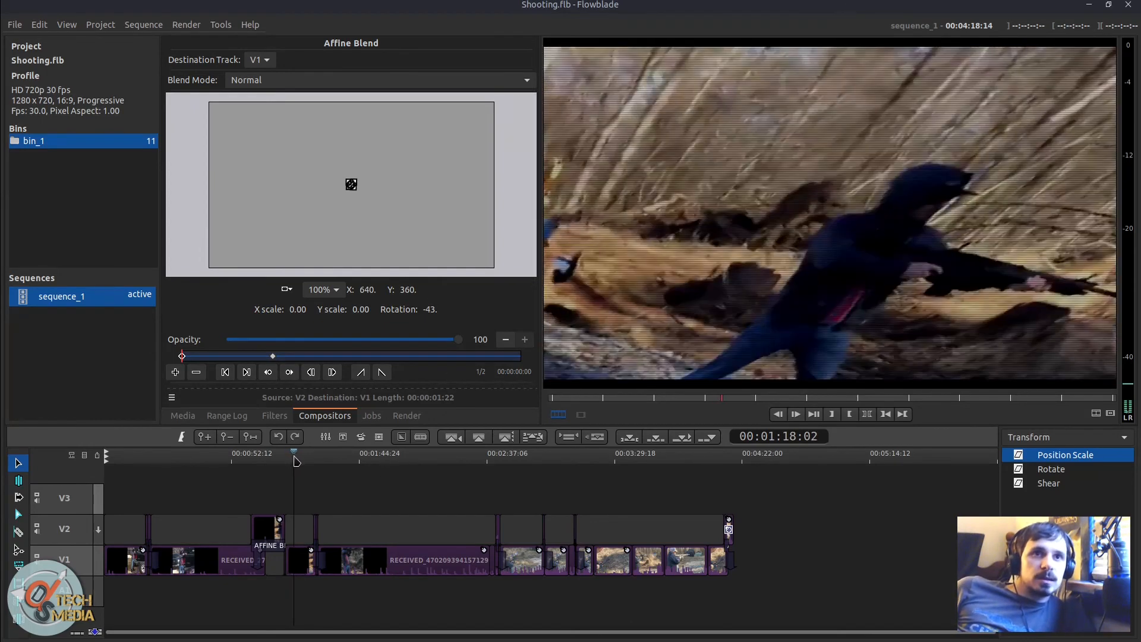
pyautogui.click(353, 453)
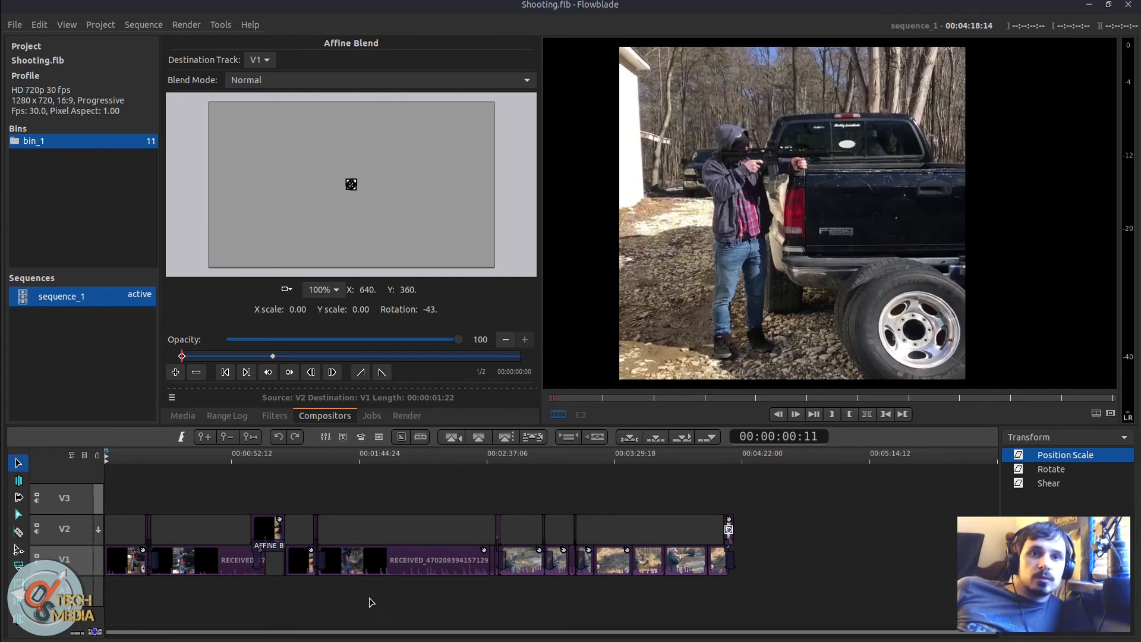
pyautogui.moveTo(404, 445)
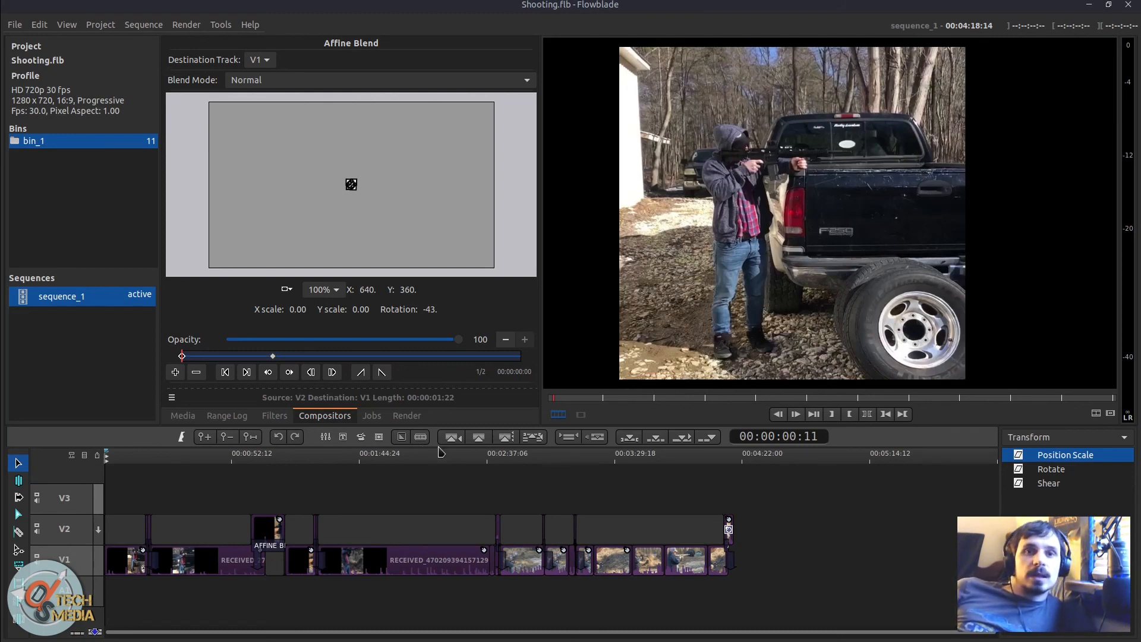
pyautogui.moveTo(450, 437)
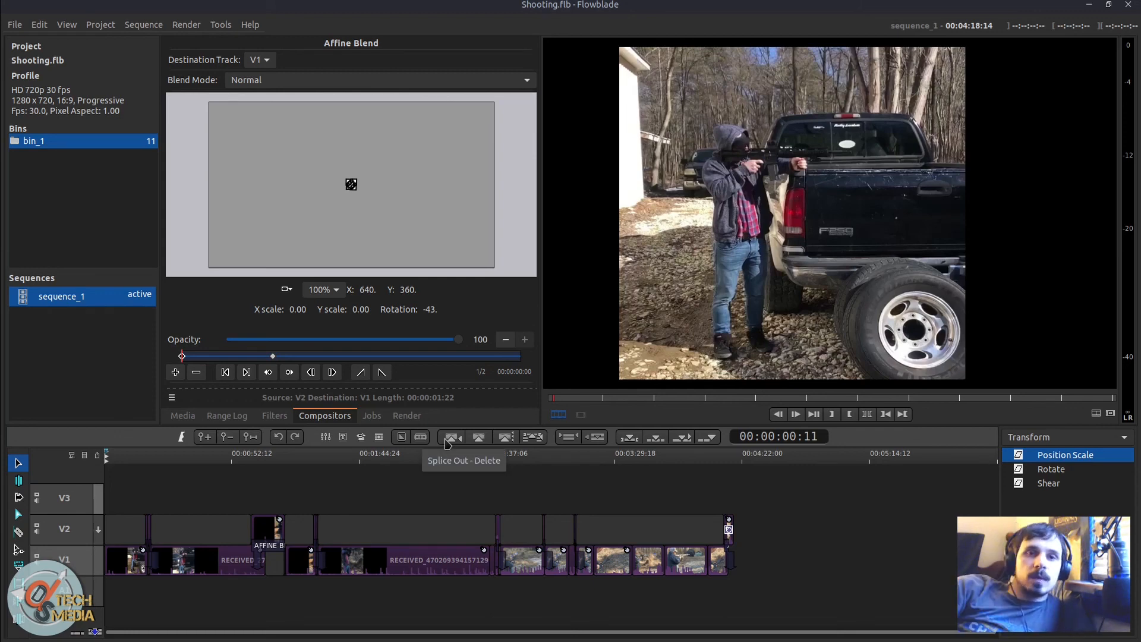